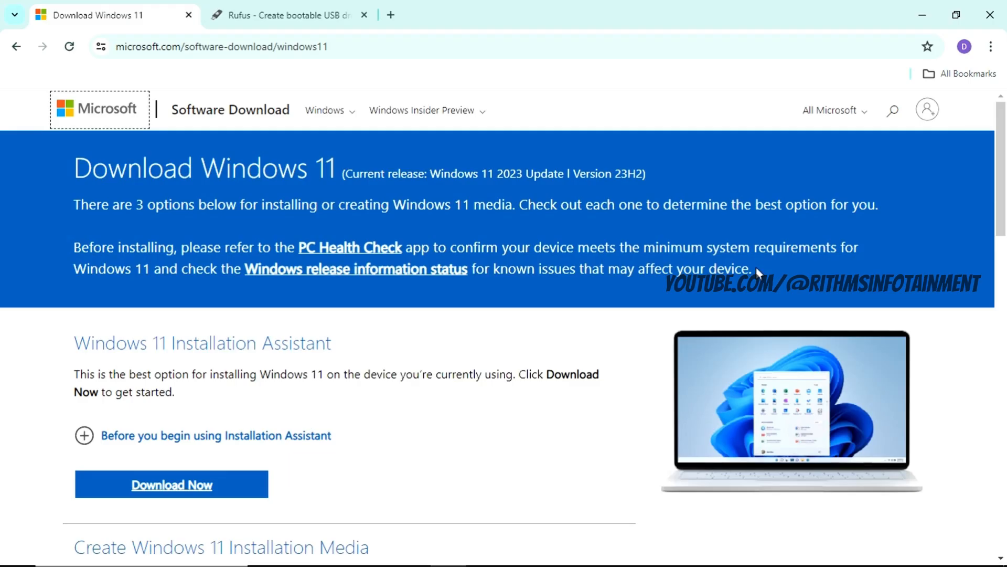
# Select the Windows 11 multi-edition ISO in English (United States) and start the 64-bit download.
pyautogui.scroll(-3)
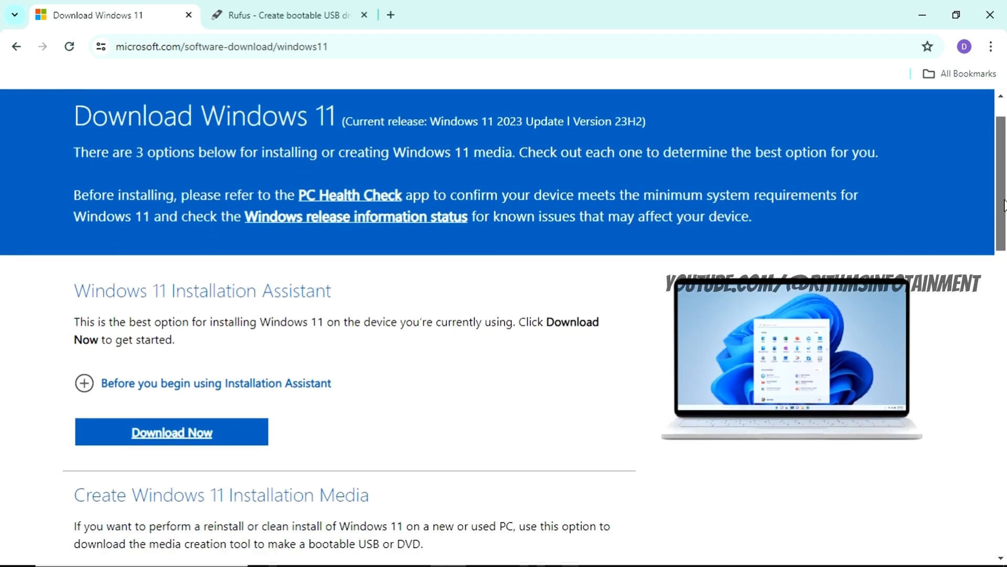
pyautogui.scroll(-3)
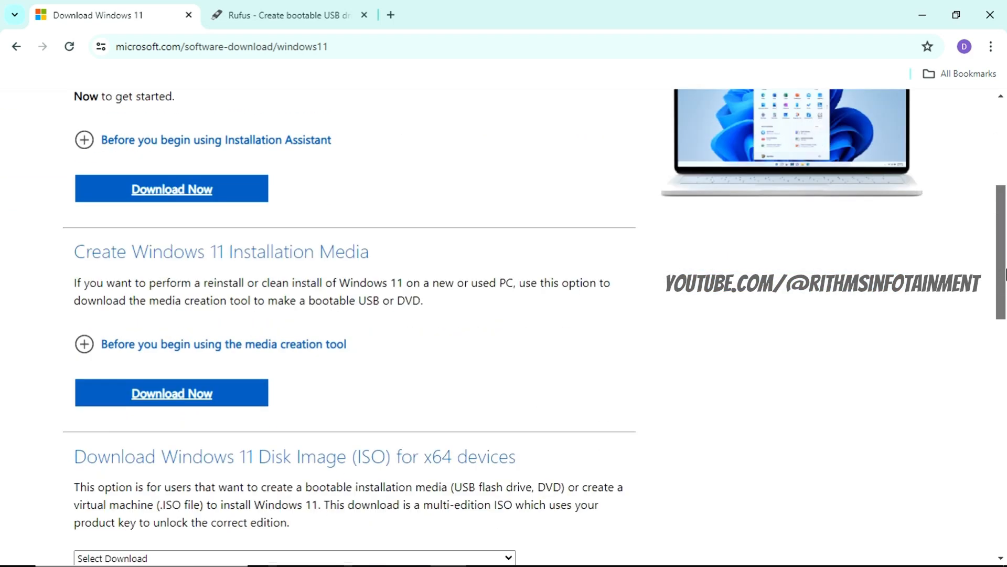
pyautogui.scroll(-3)
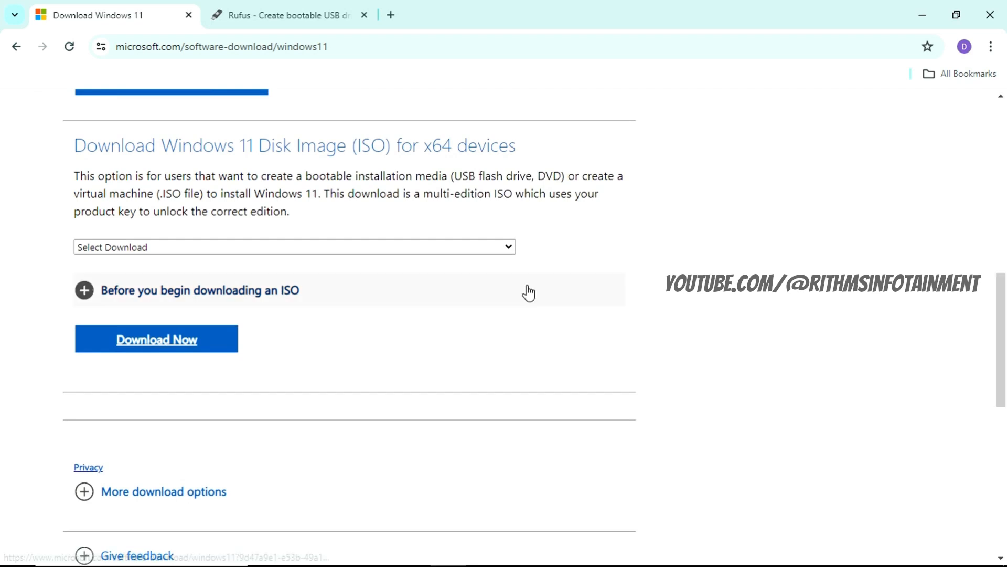
pyautogui.click(294, 246)
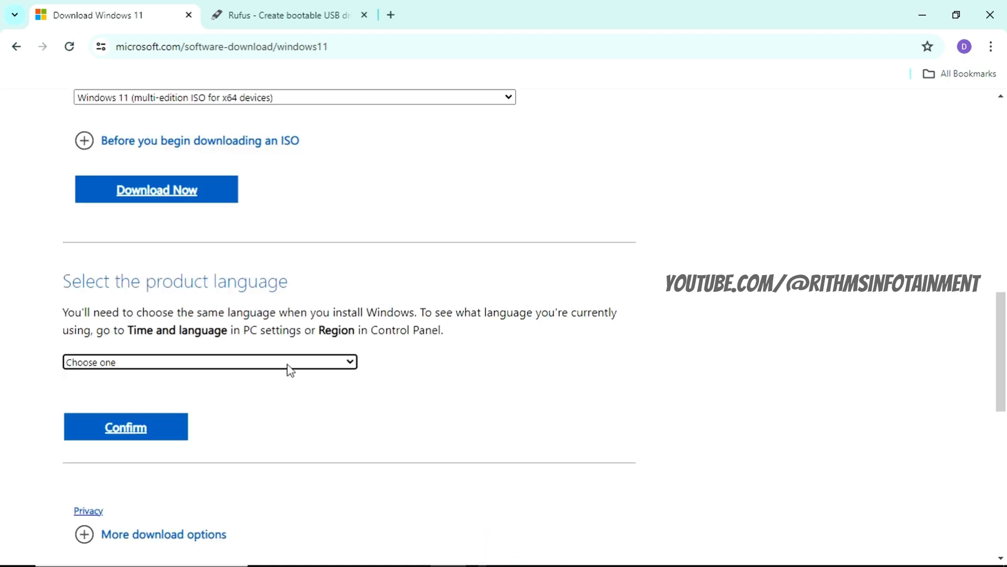
pyautogui.click(209, 361)
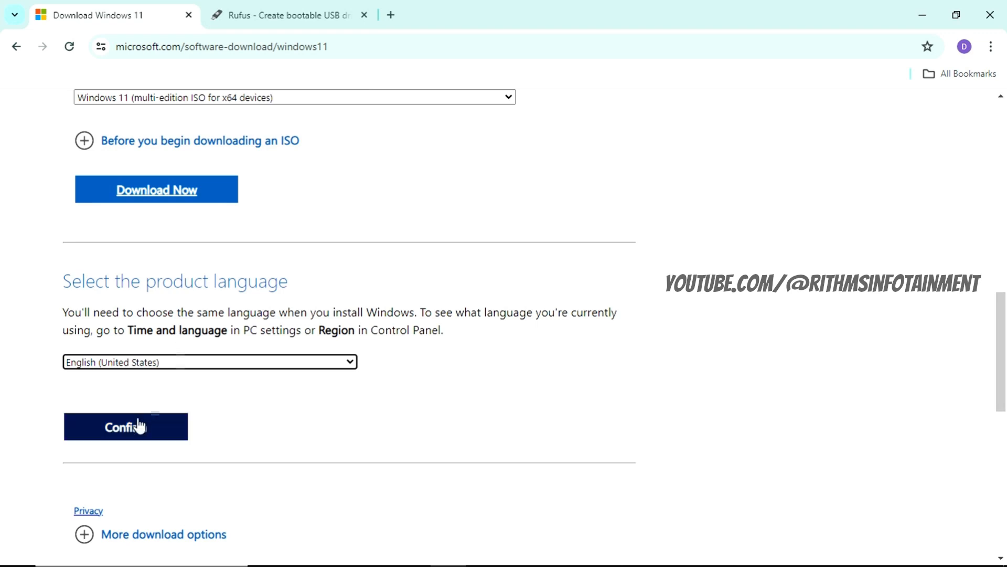
pyautogui.click(125, 426)
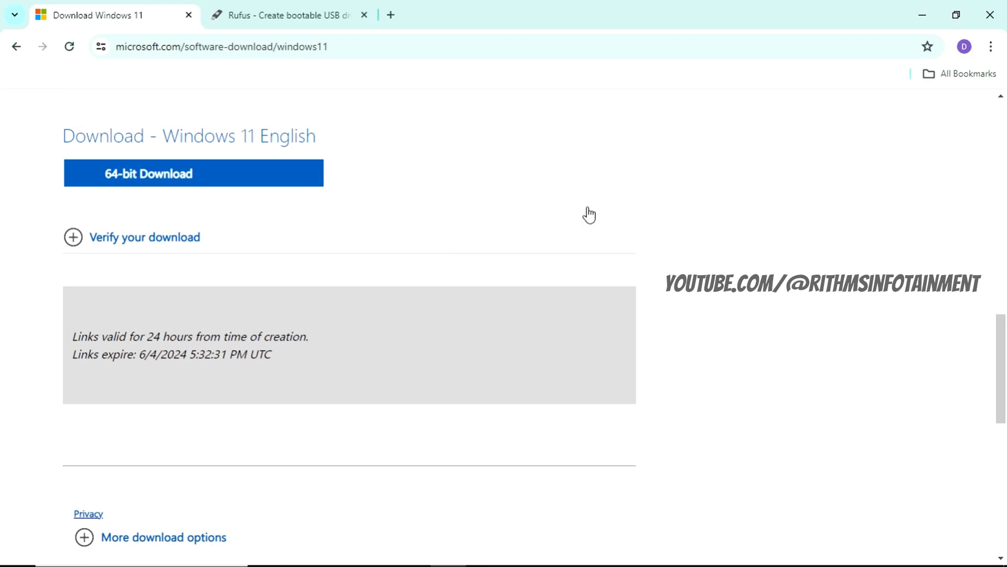
pyautogui.click(192, 173)
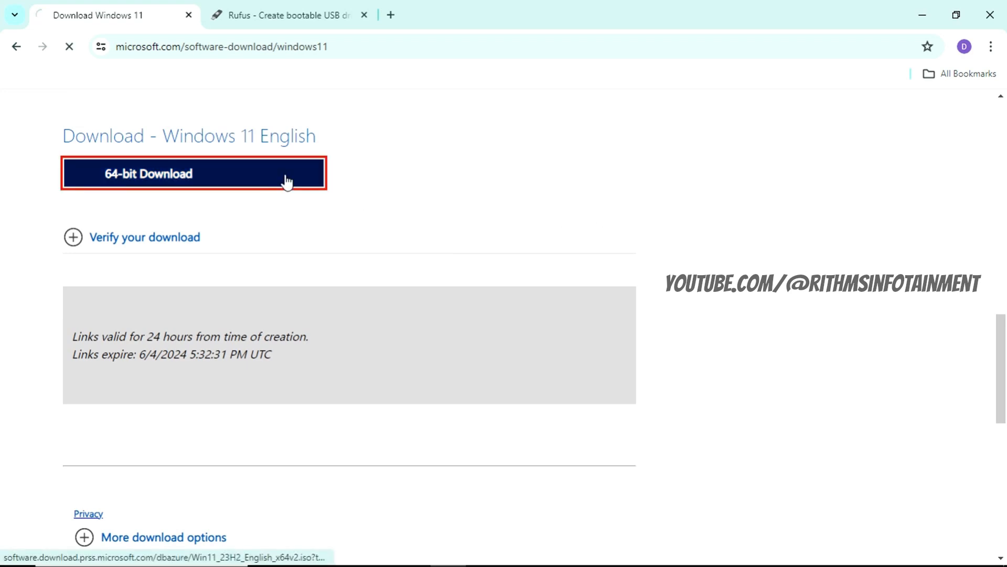
# On the Rufus site, download the standard Windows x64 rufus-4.5.exe release.
pyautogui.click(286, 15)
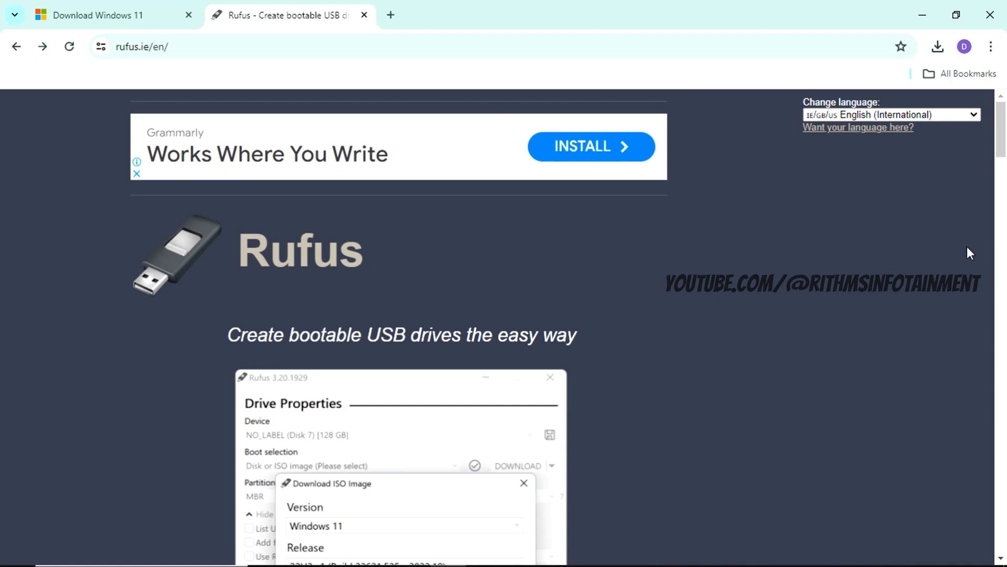
pyautogui.moveTo(1000, 146)
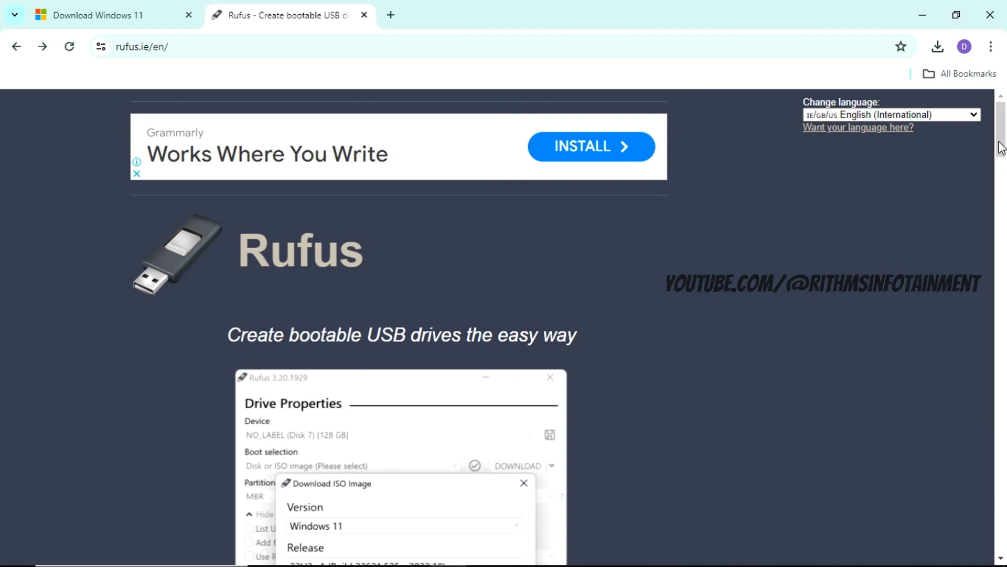
pyautogui.scroll(-3)
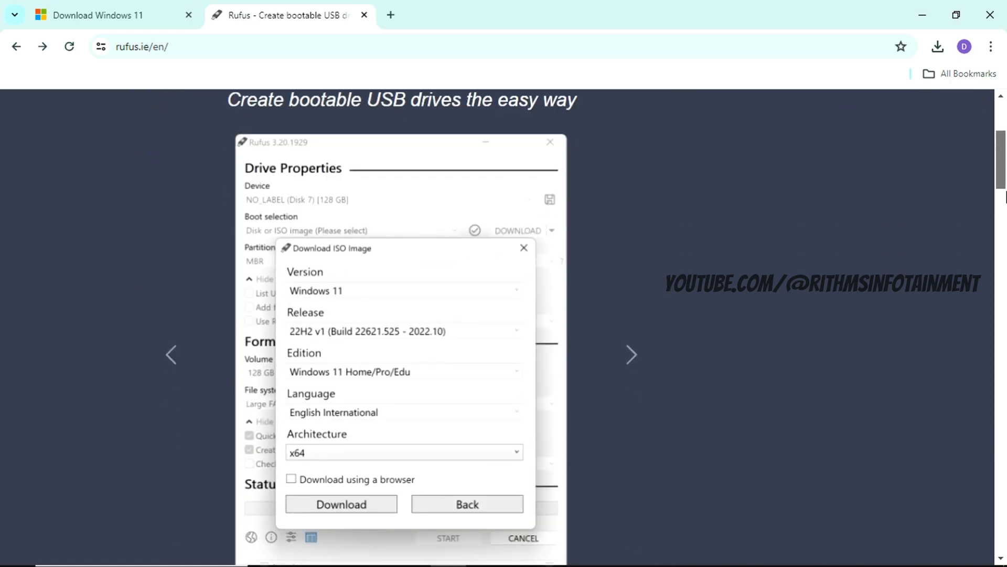
pyautogui.scroll(-3)
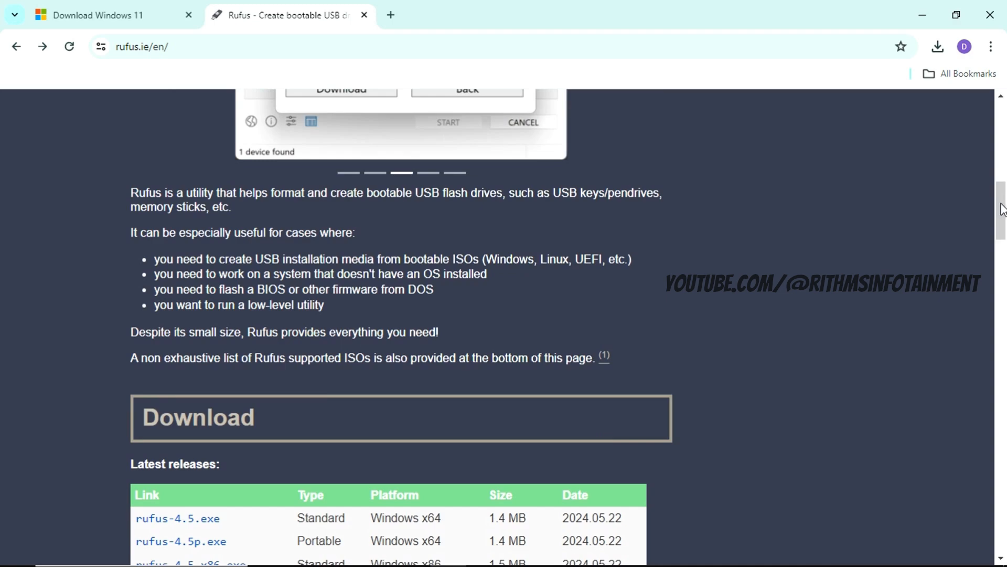
pyautogui.scroll(-3)
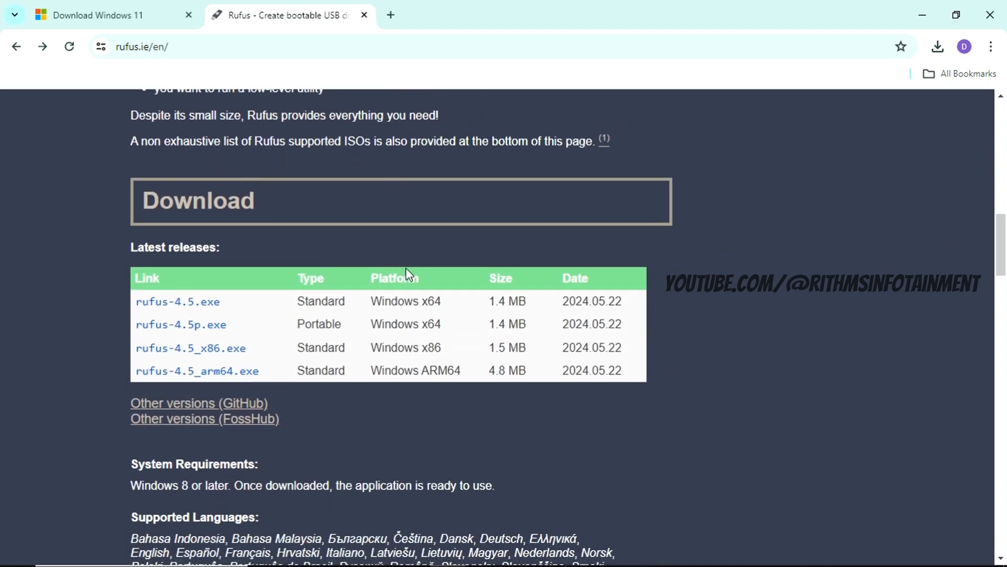
pyautogui.moveTo(178, 301)
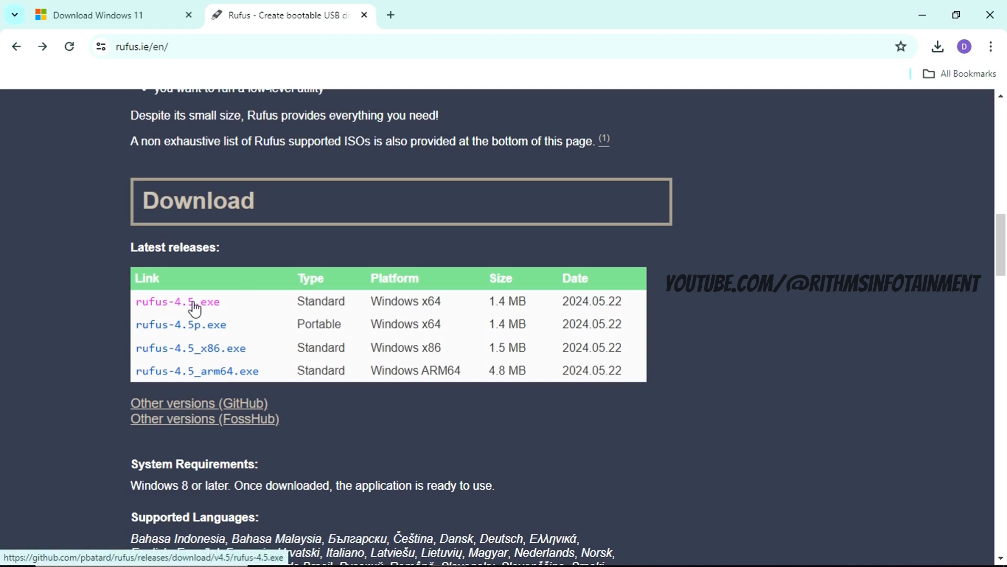
pyautogui.click(177, 301)
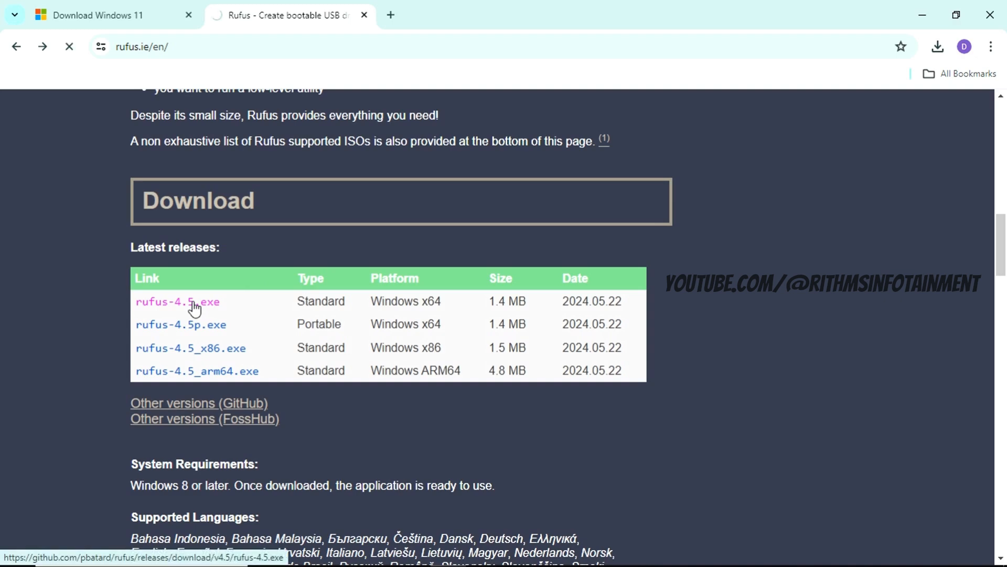
pyautogui.click(177, 301)
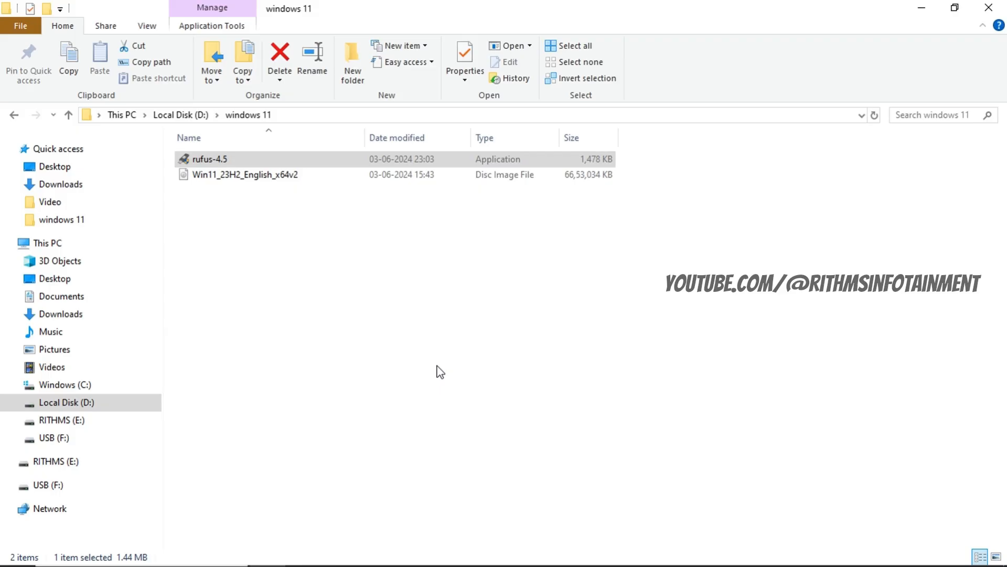
# Launch rufus-4.5, target RITHMS (E:), and load the Win11_23H2_English_x64v2 image.
pyautogui.doubleClick(210, 159)
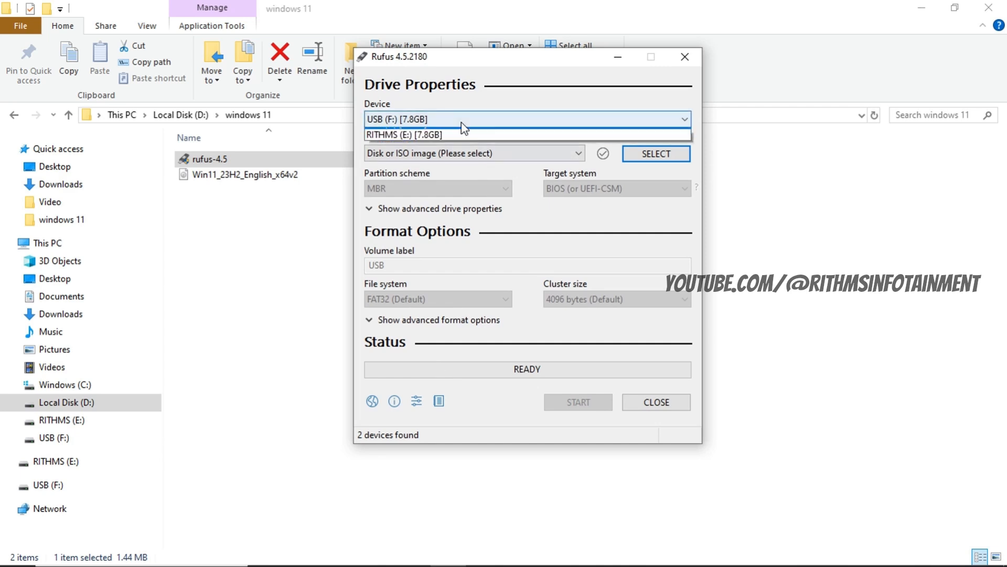
pyautogui.click(417, 135)
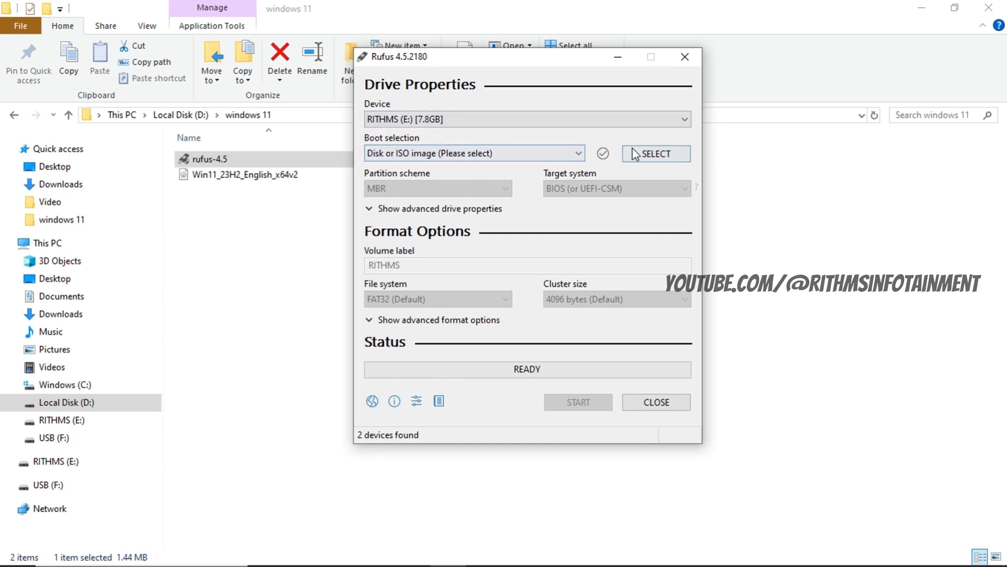
pyautogui.click(655, 154)
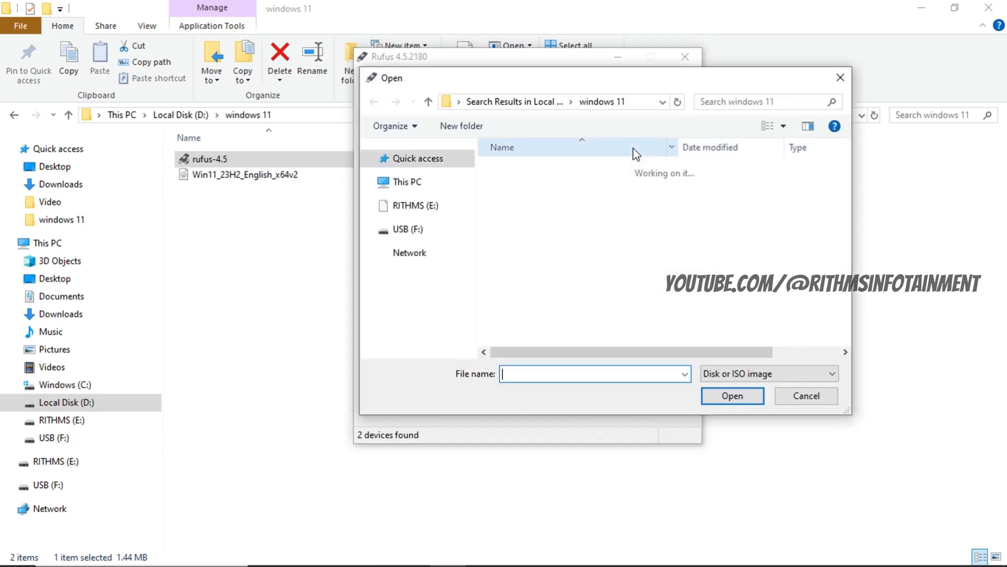
pyautogui.click(557, 168)
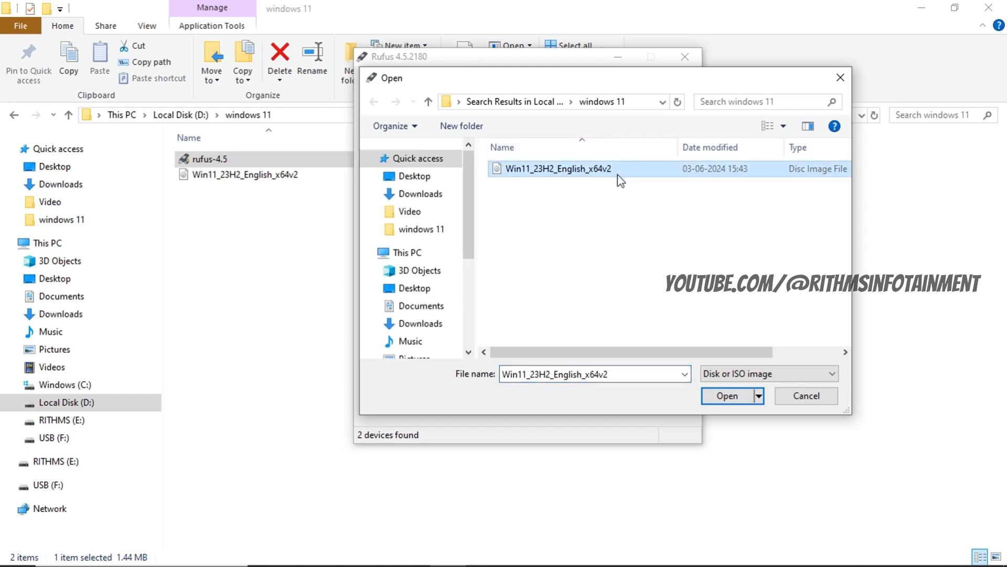
pyautogui.click(727, 395)
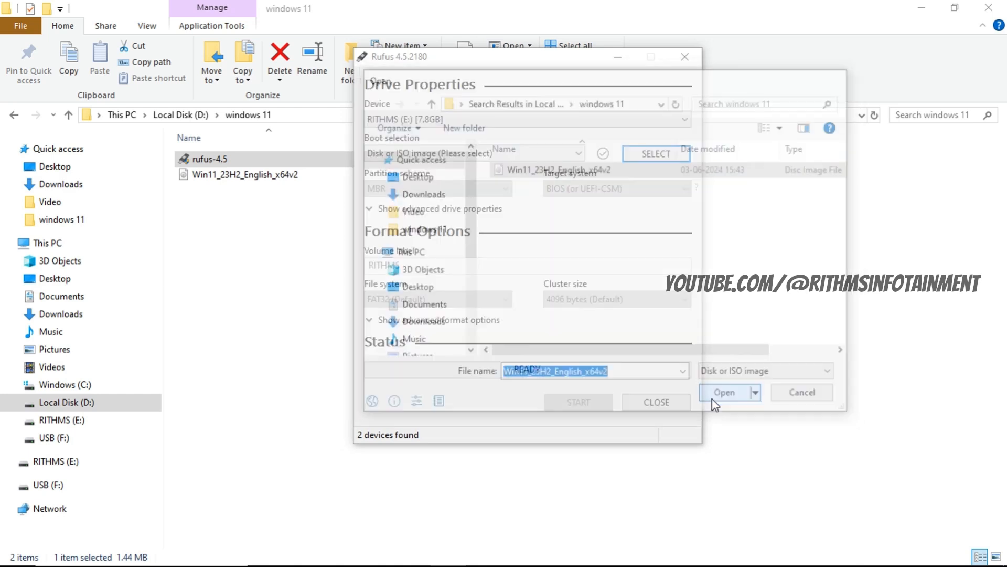
# Set MBR partition scheme, volume label WINDOWS 11, and keep the 4096-byte default cluster size.
pyautogui.click(723, 392)
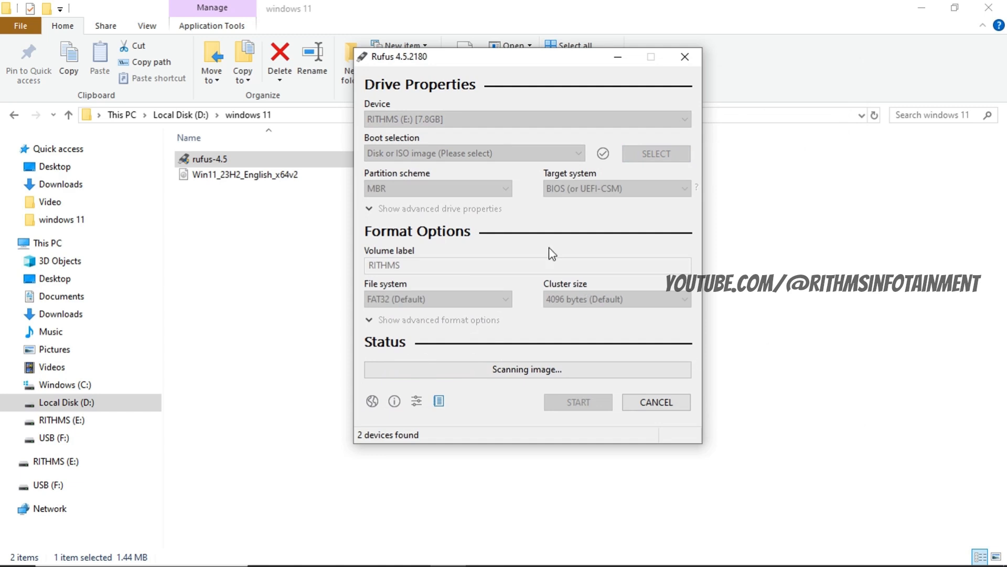
pyautogui.click(655, 152)
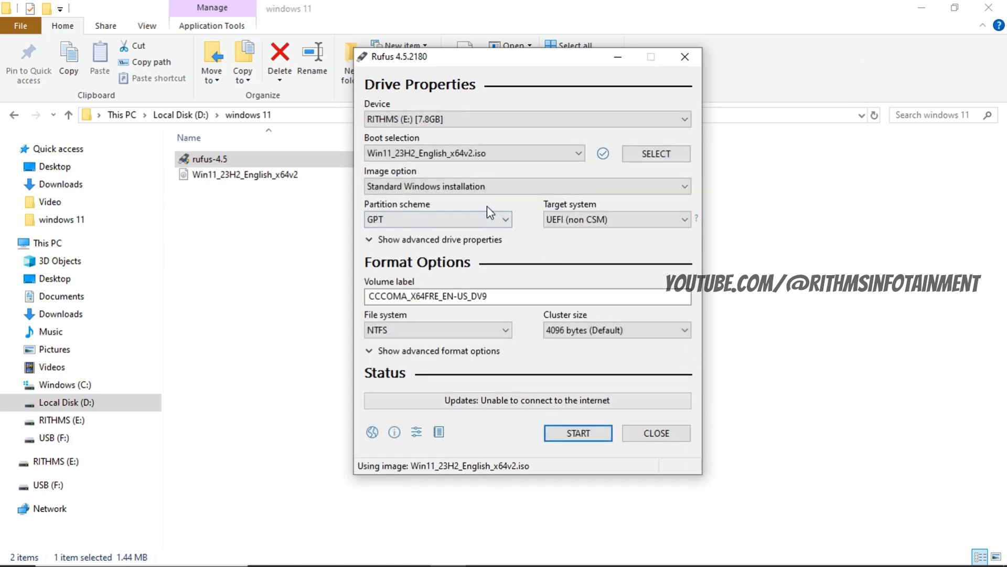
pyautogui.click(437, 220)
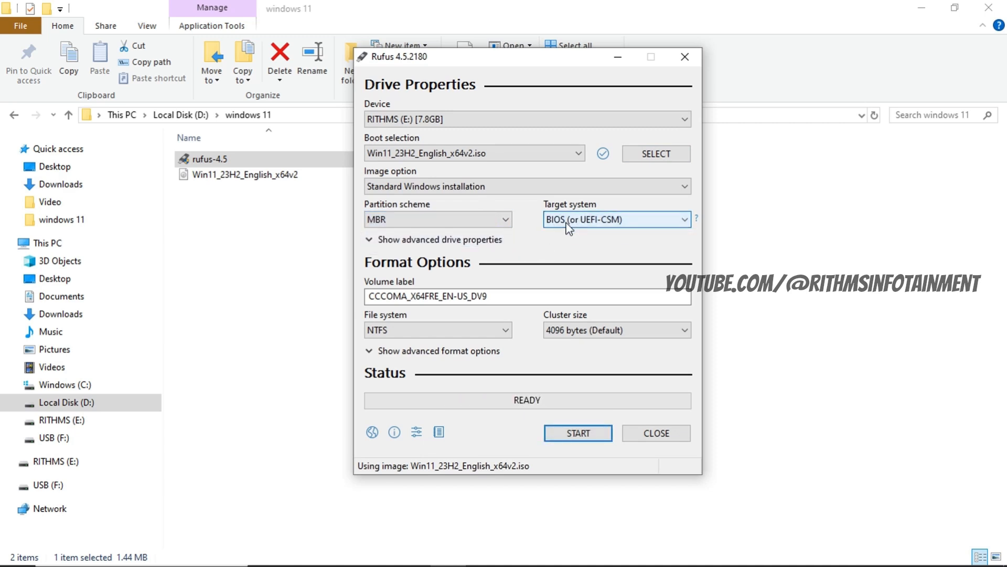
pyautogui.moveTo(518, 296)
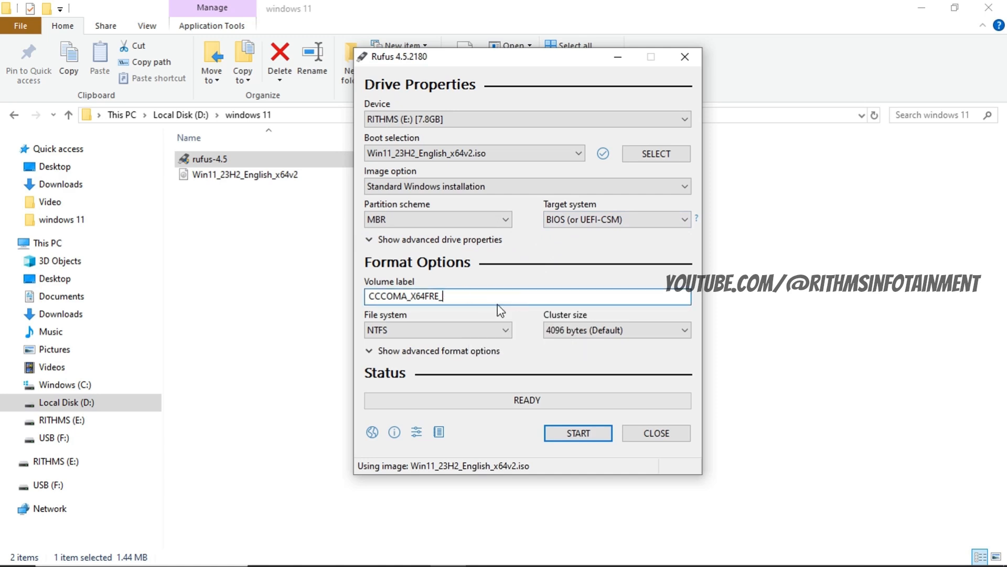
pyautogui.write('WINDOWS !')
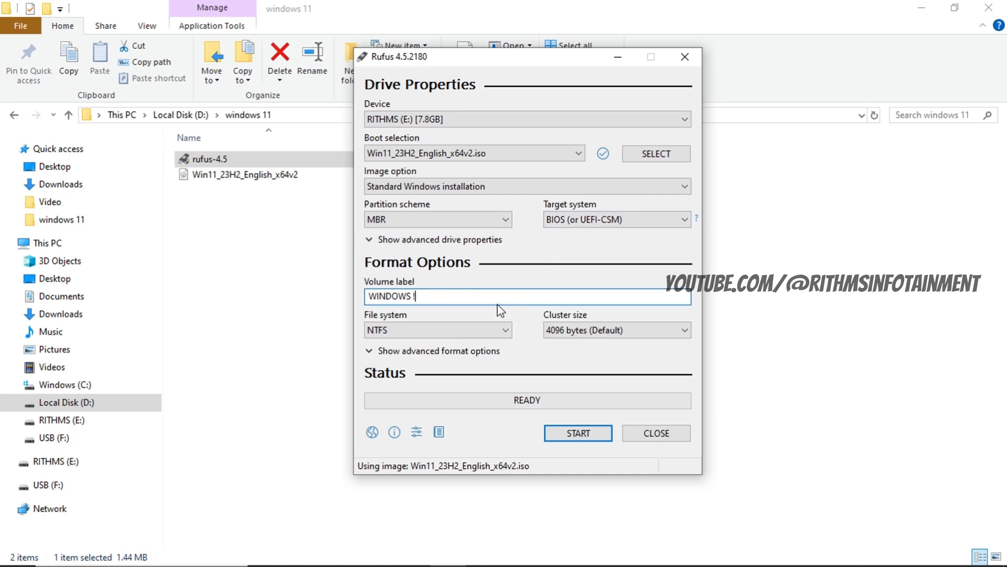
pyautogui.write('1')
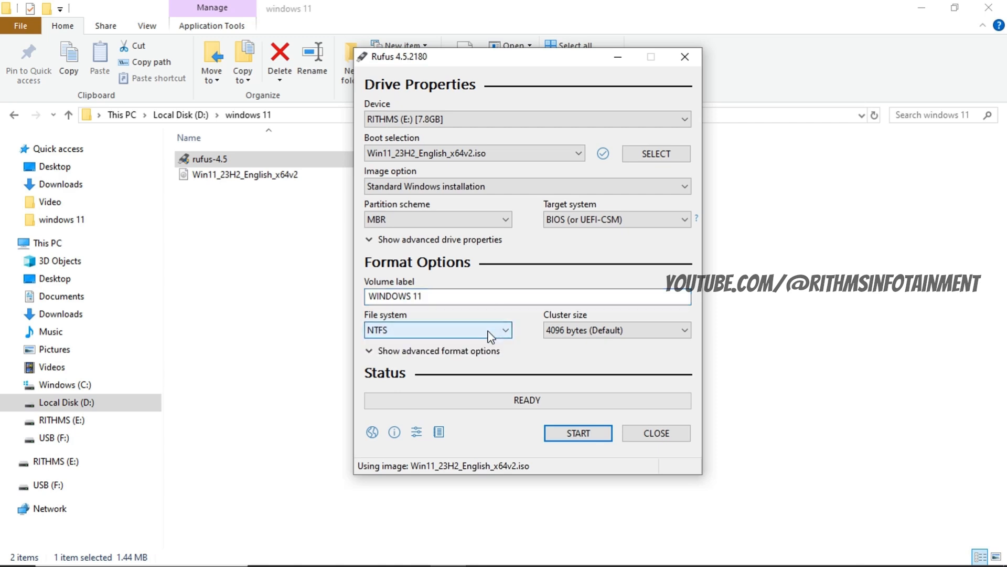
pyautogui.click(616, 329)
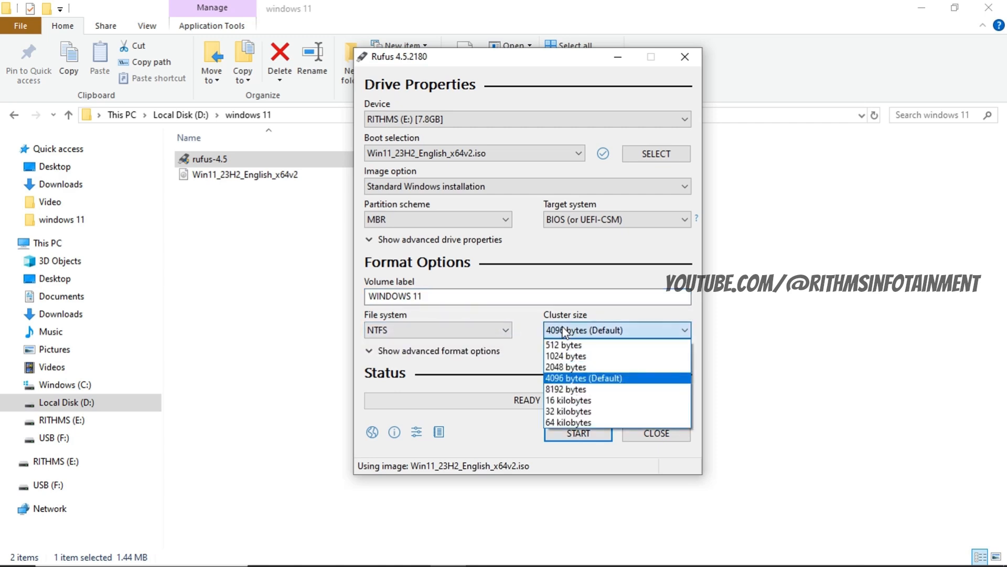
pyautogui.click(583, 378)
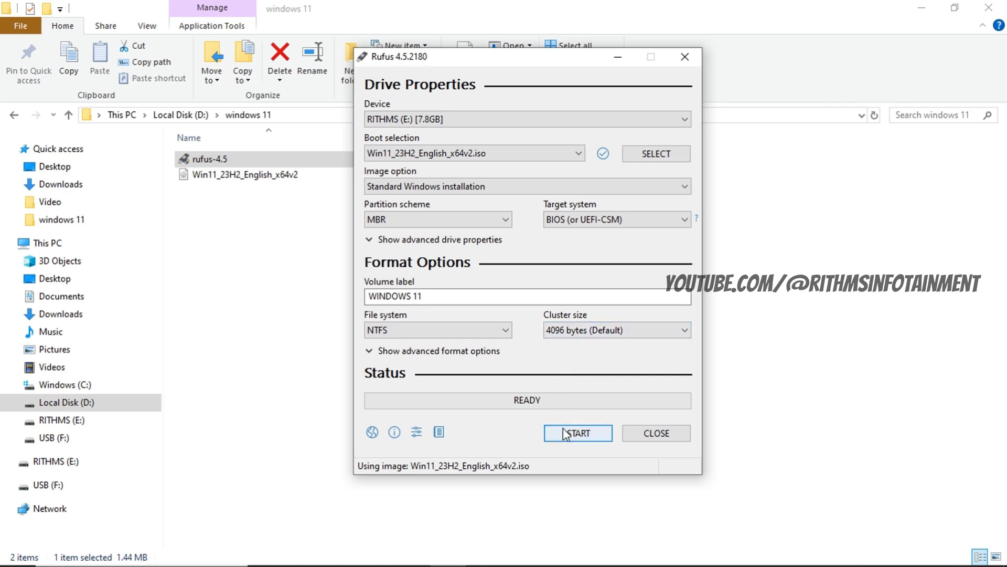
# Start writing with the Microsoft-account and TPM/Secure Boot options unchecked, accepting data erasure.
pyautogui.click(576, 432)
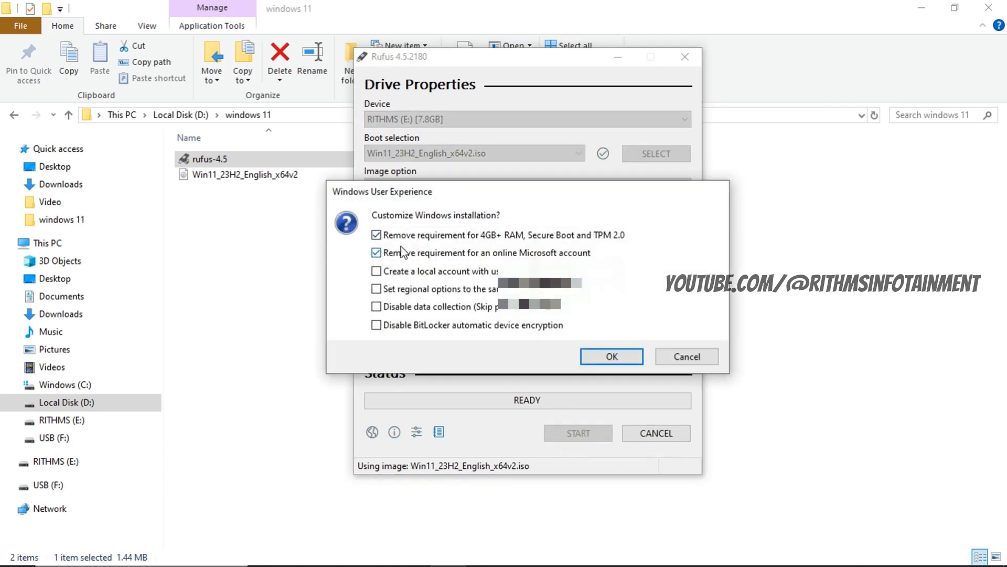
pyautogui.click(376, 252)
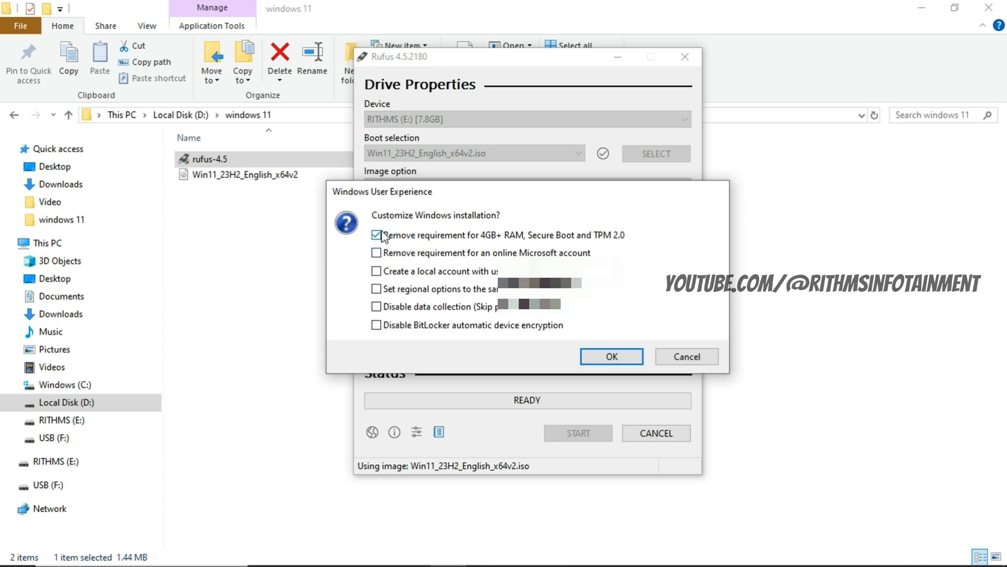
pyautogui.click(375, 235)
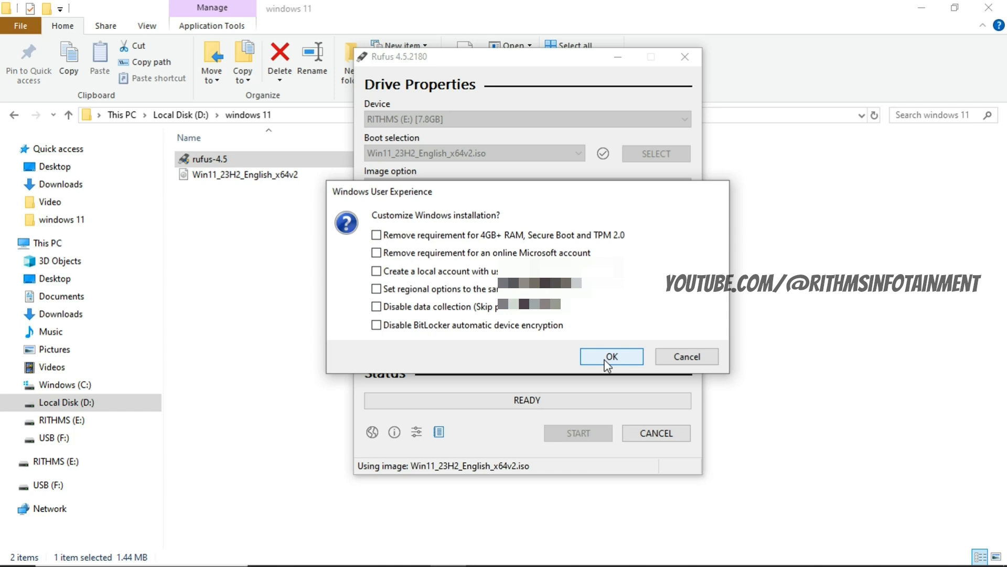
pyautogui.click(610, 355)
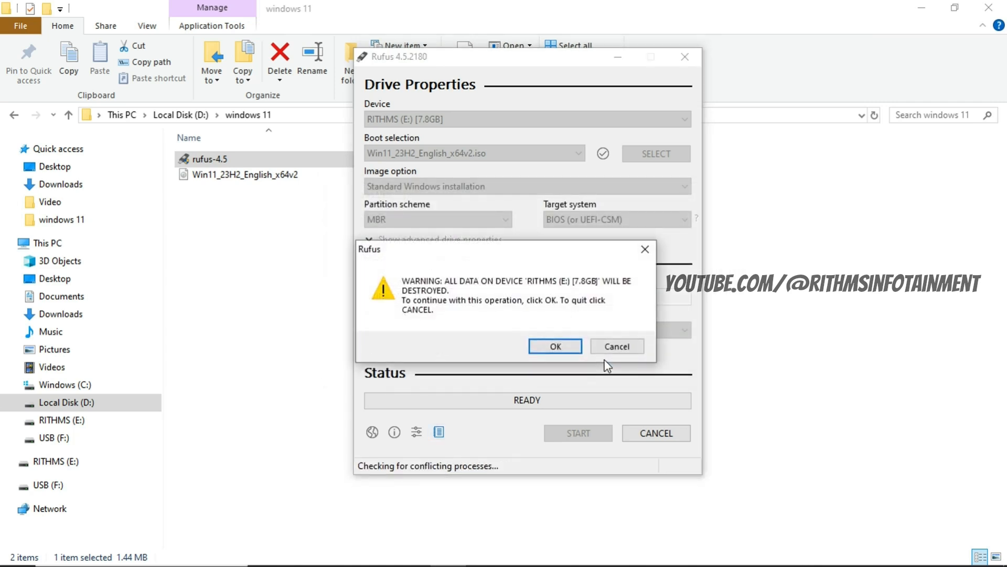
pyautogui.click(554, 345)
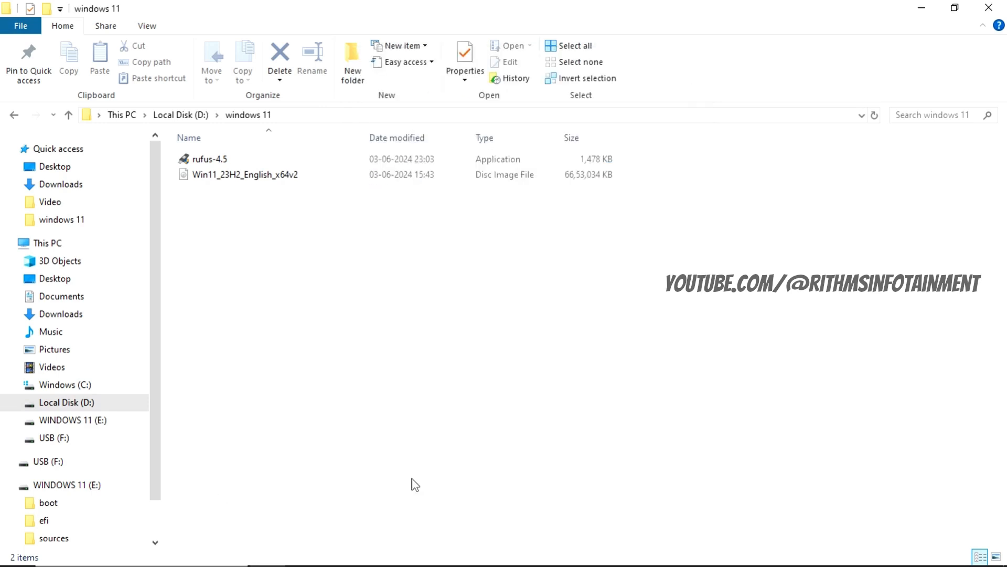
# Check in File Explorer that WINDOWS 11 (E:) holds boot, efi and sources folders.
pyautogui.click(72, 485)
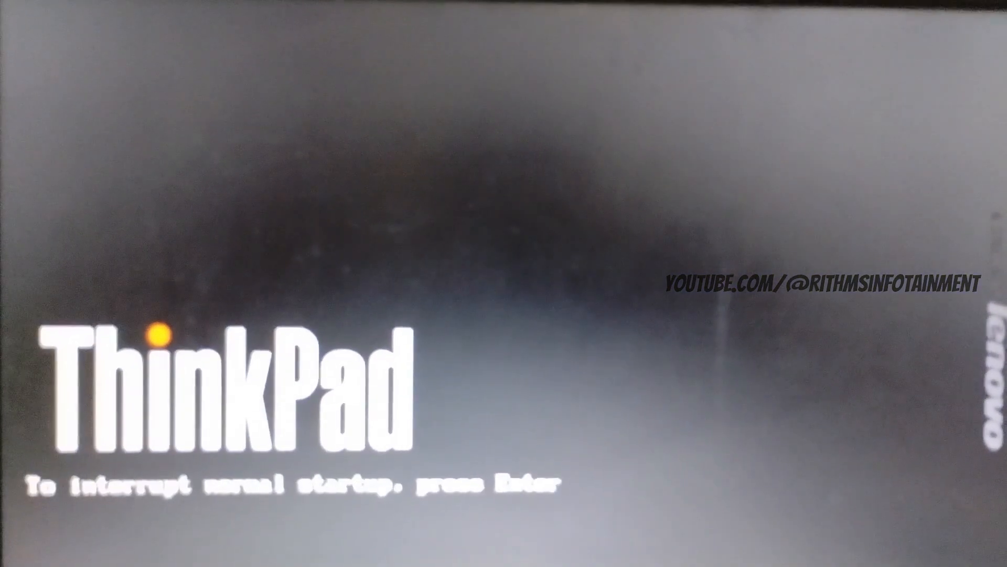
# Boot the ThinkPad from USB HDD: JetFlash Transcend 8GB via the F12 boot menu.
pyautogui.press('Enter')
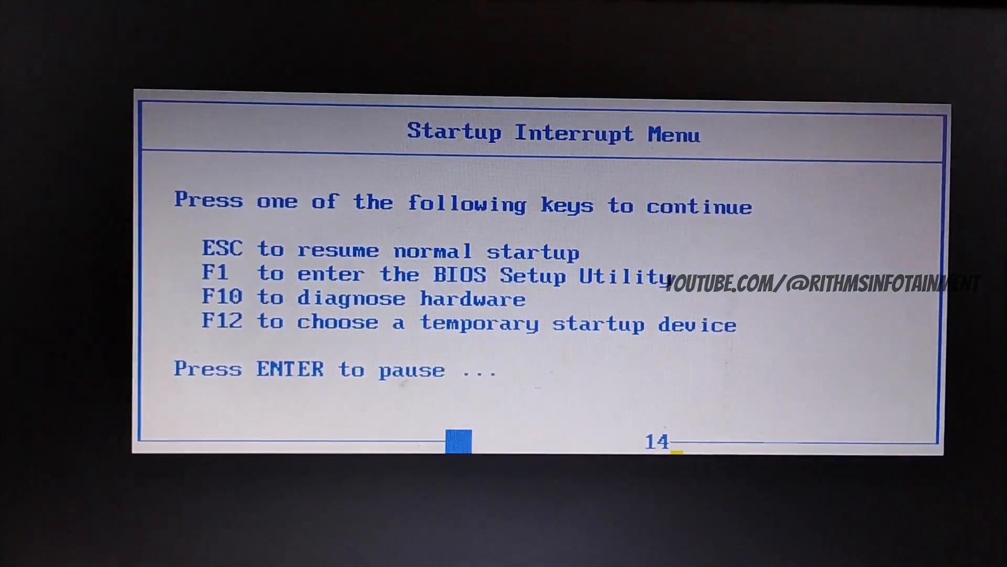
pyautogui.press('F12')
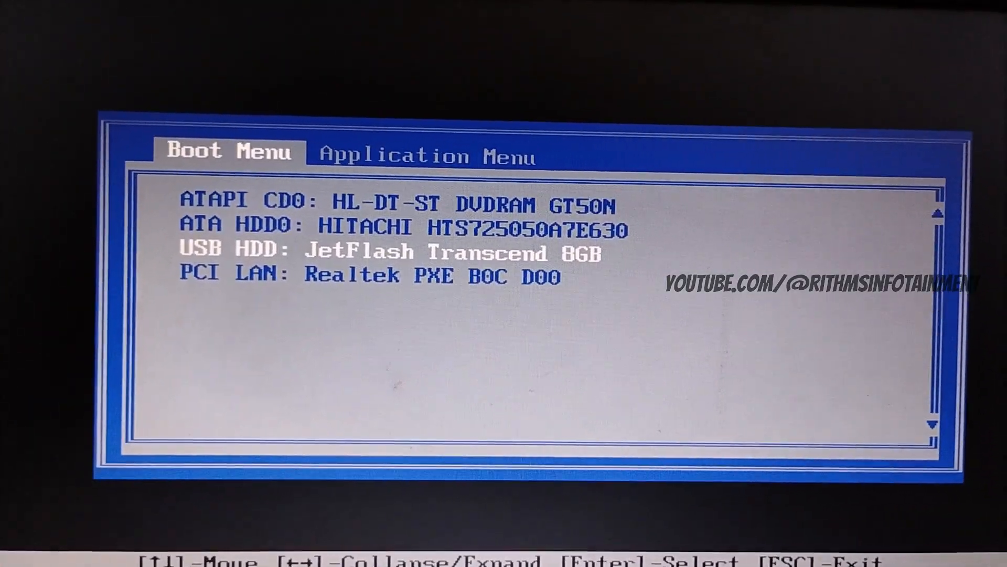
pyautogui.press('Return')
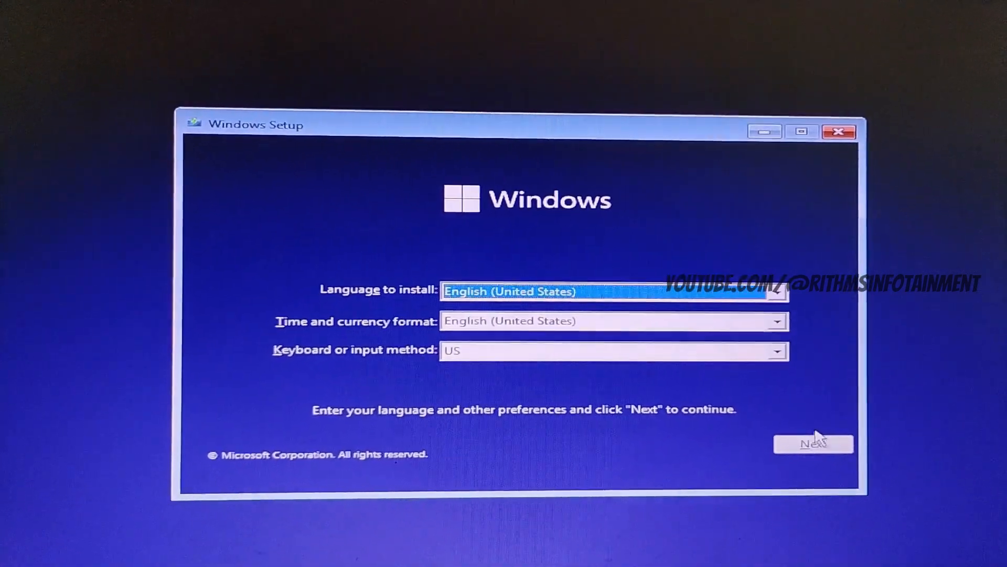
# Accept English (United States) settings, skip the product key, and choose Windows 11 Pro.
pyautogui.click(812, 443)
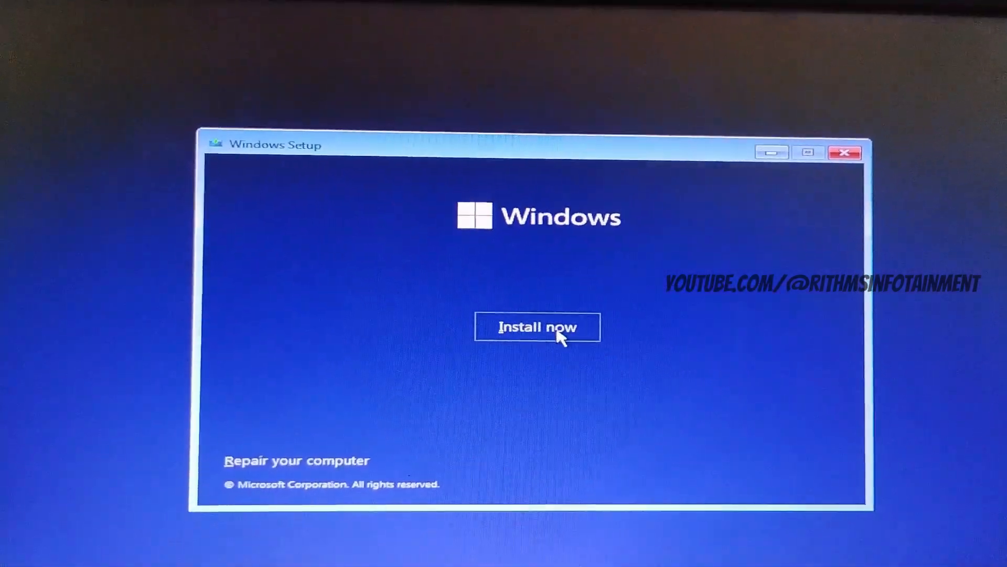
pyautogui.click(538, 327)
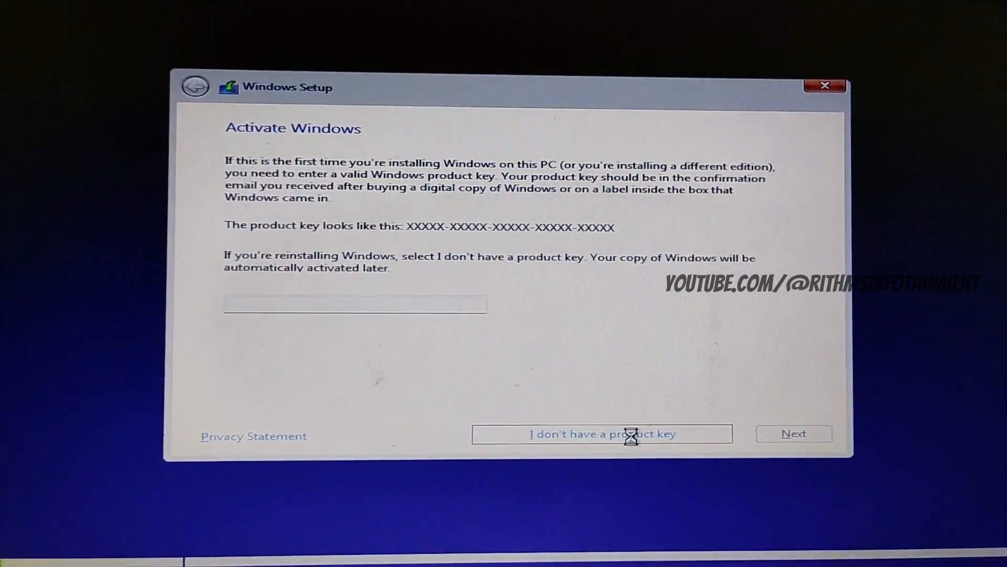
pyautogui.click(603, 434)
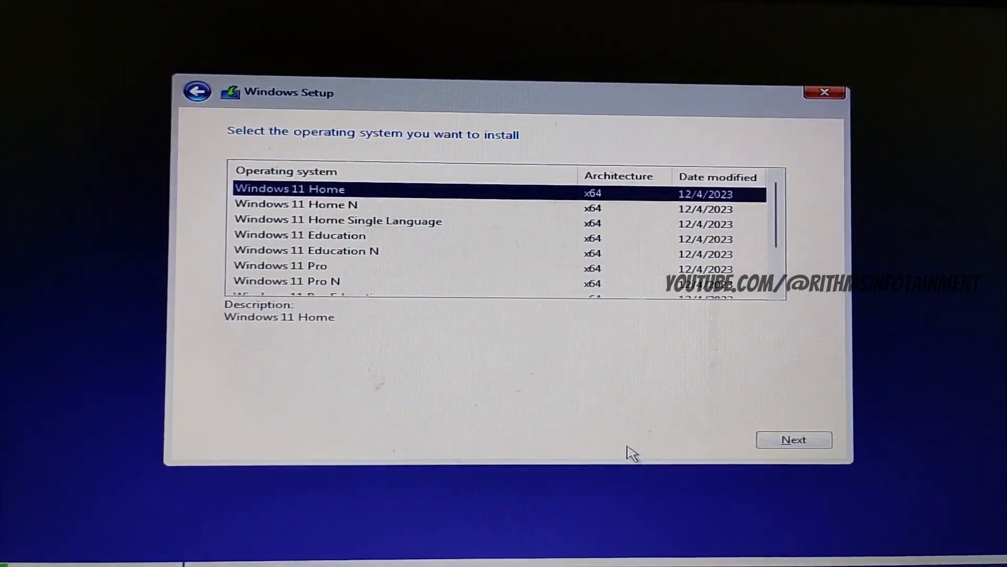
pyautogui.click(283, 292)
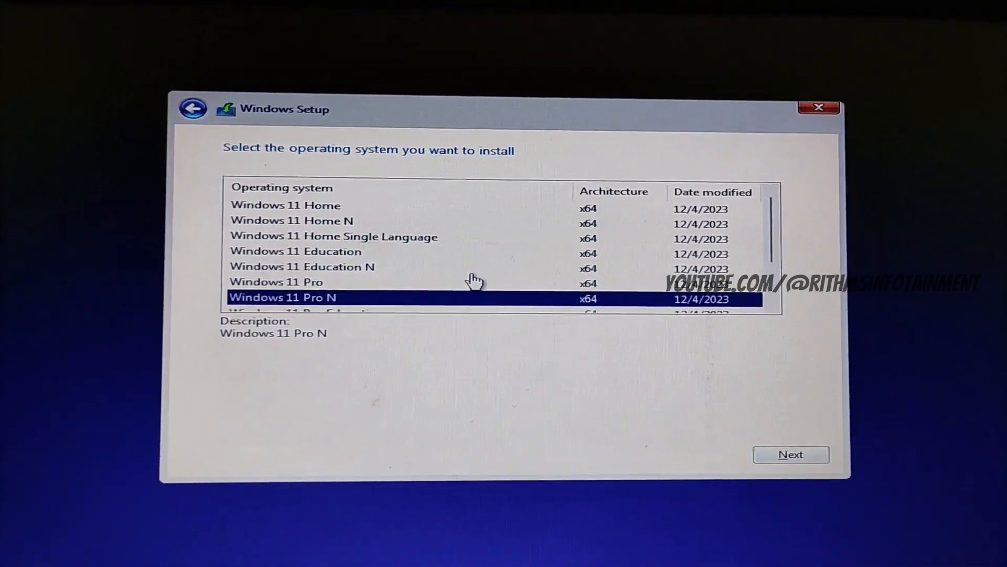
pyautogui.click(283, 282)
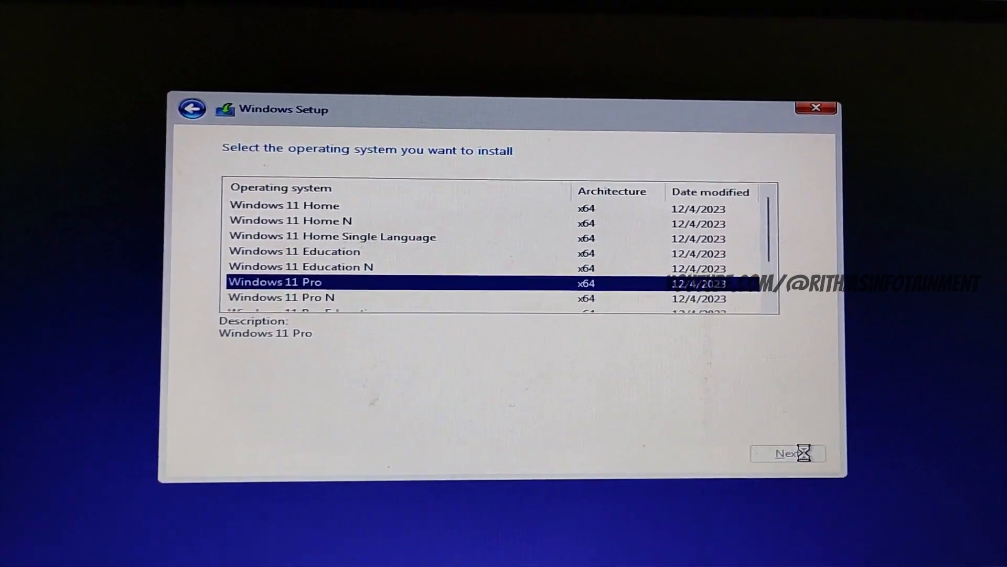
pyautogui.click(787, 453)
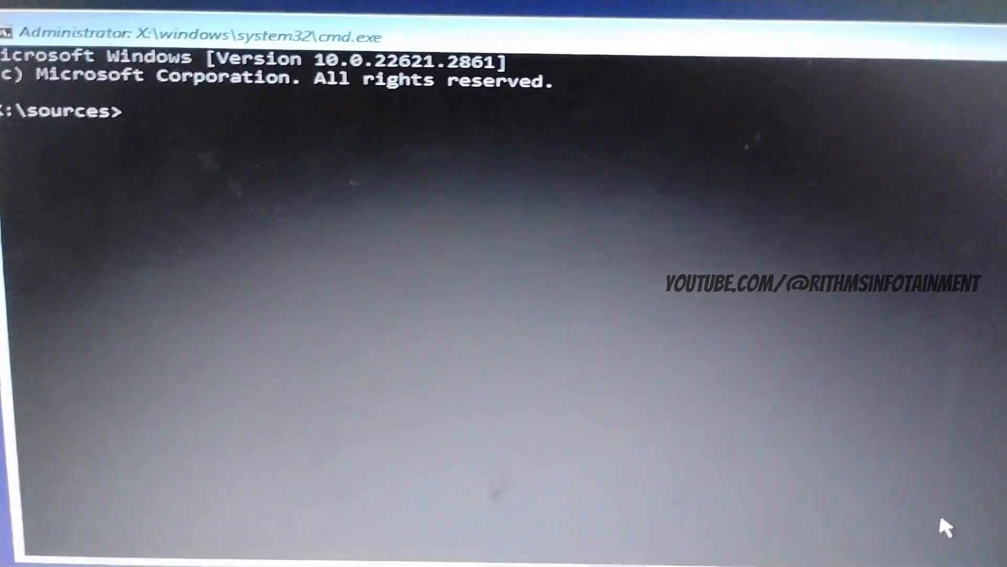
# Run regedit from the X:\sources command prompt.
pyautogui.write('regedit')
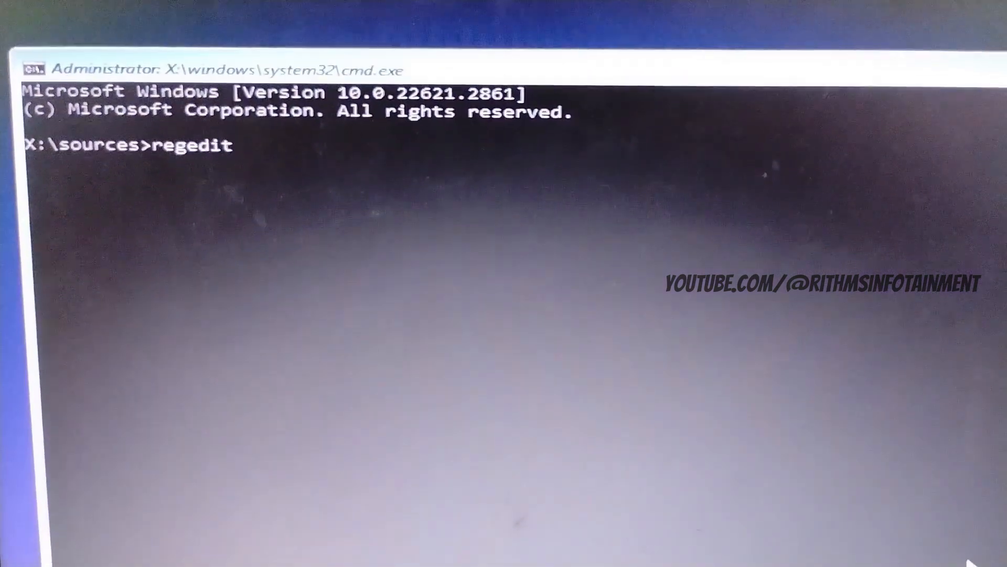
pyautogui.press('Return')
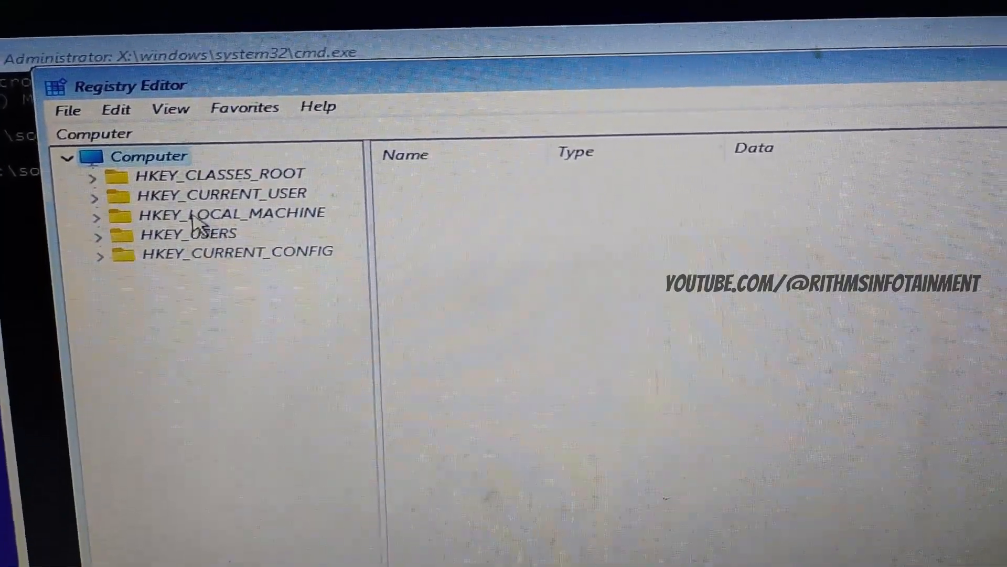
# Navigate the registry tree to HKEY_LOCAL_MACHINE\SYSTEM\Setup.
pyautogui.click(231, 212)
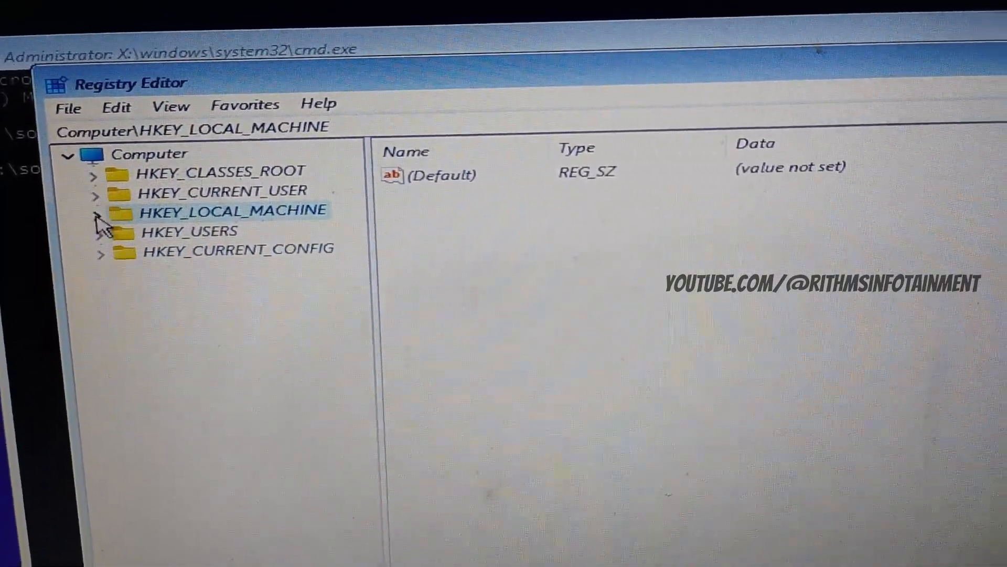
pyautogui.click(100, 213)
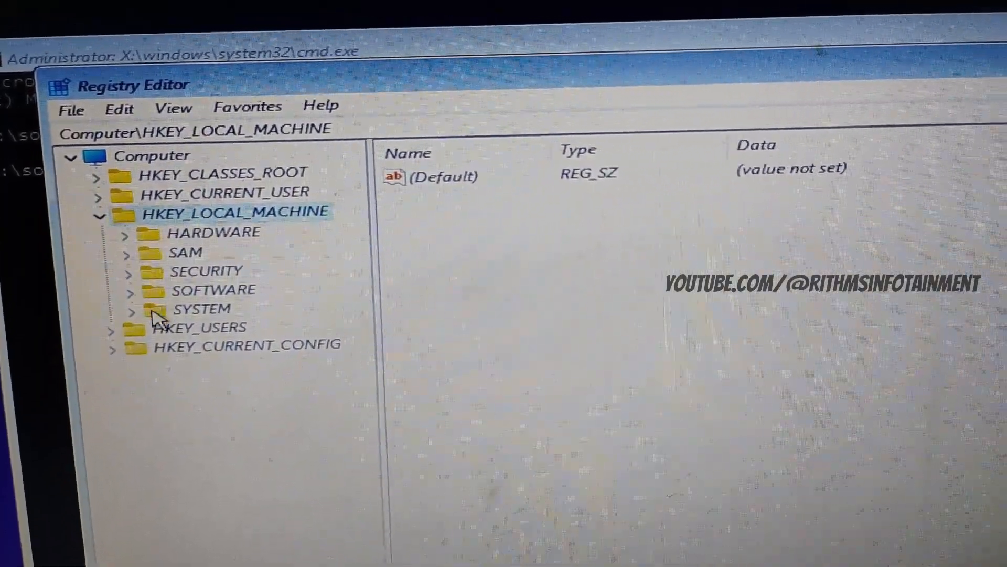
pyautogui.click(132, 308)
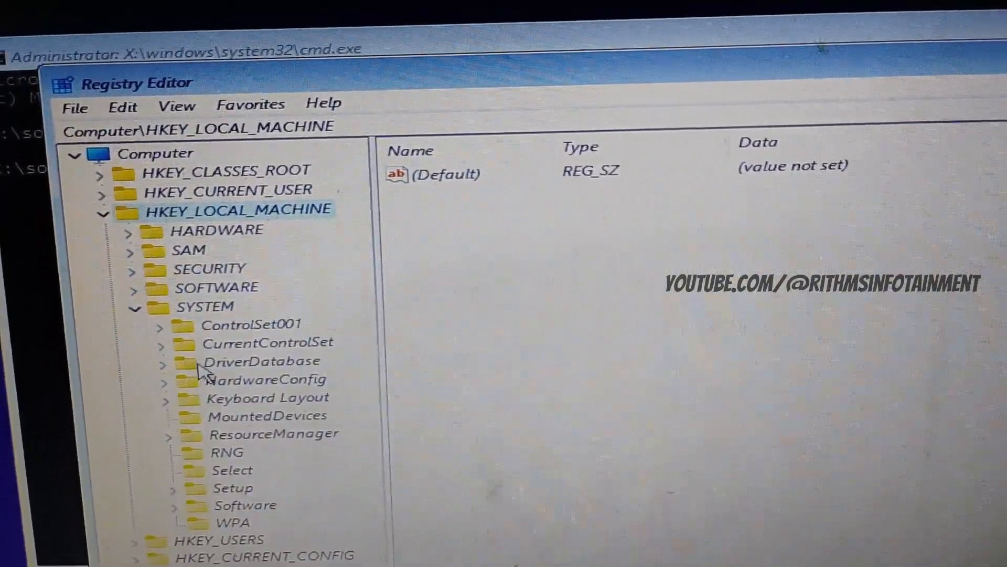
pyautogui.click(233, 487)
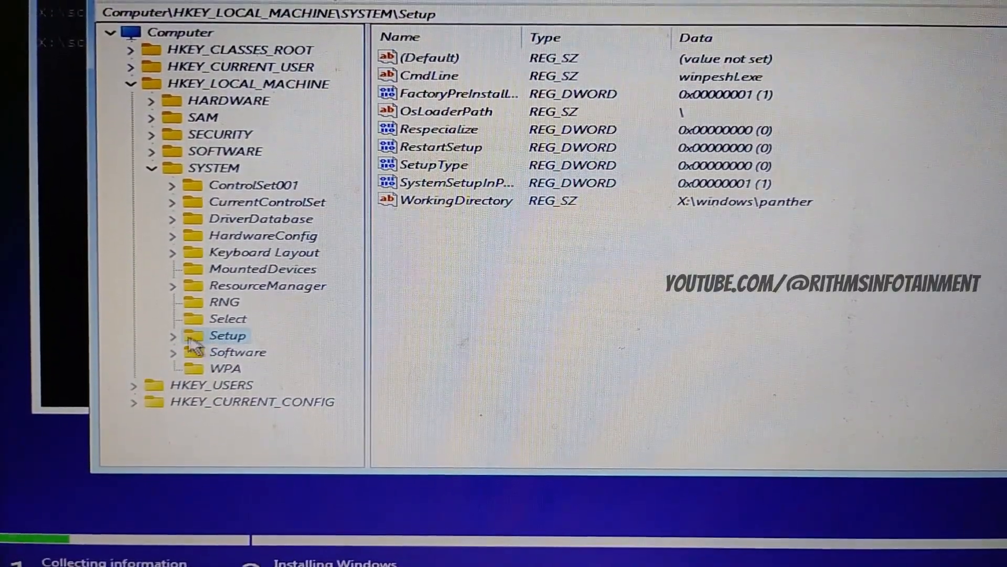
pyautogui.click(174, 336)
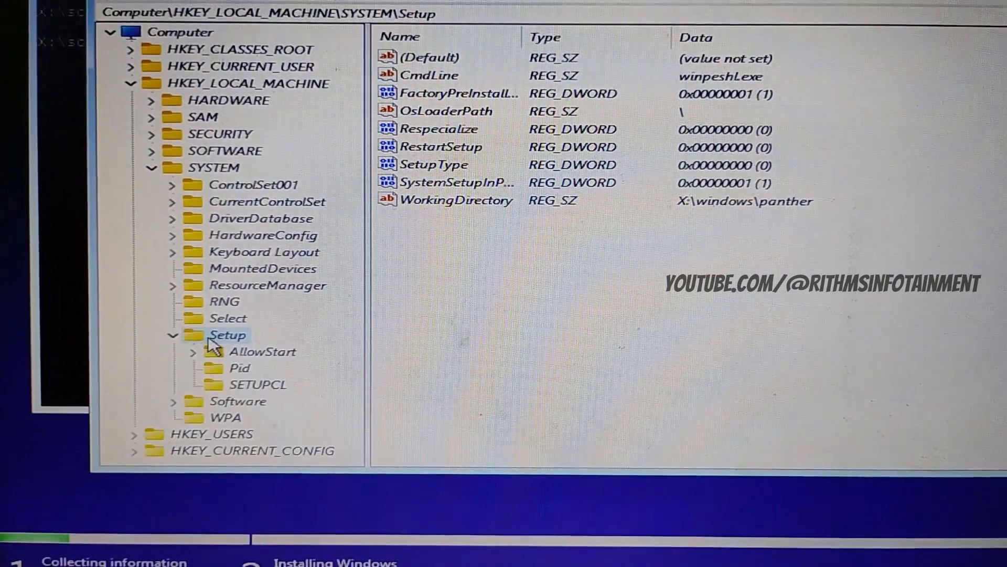
# Add a LabConfig key under Setup and bring up its New value menu.
pyautogui.rightClick(228, 334)
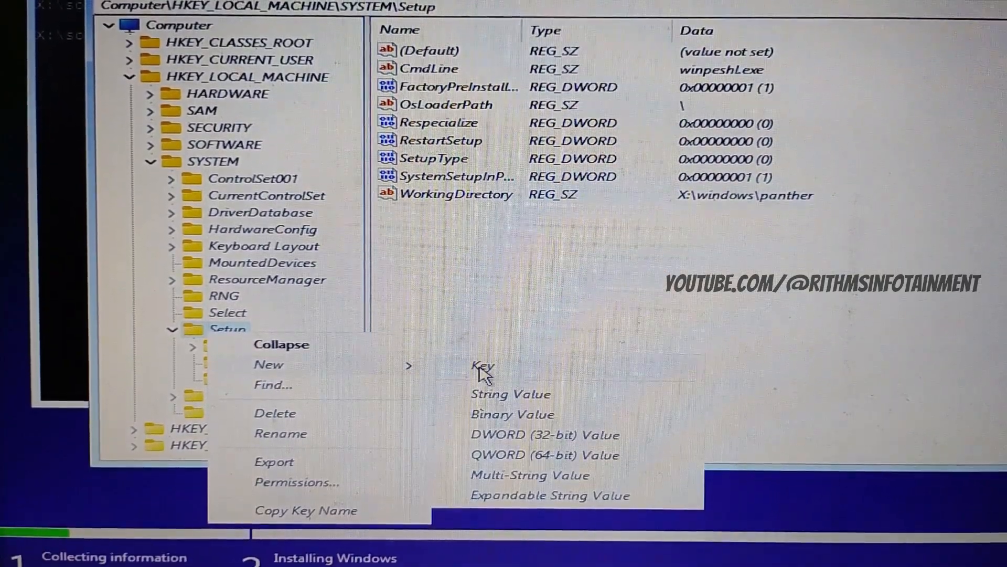
pyautogui.click(481, 367)
pyautogui.write('LabConfig')
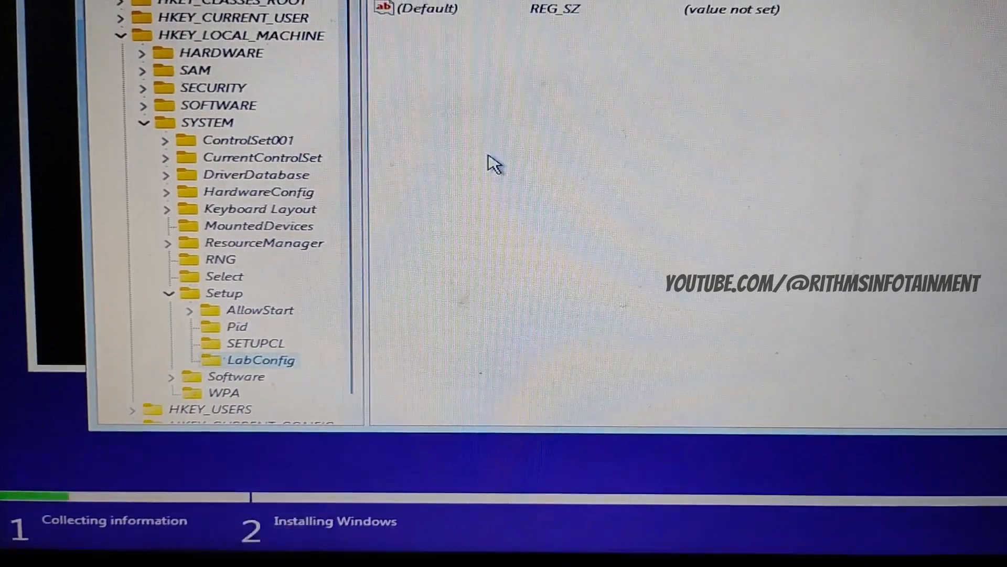
pyautogui.rightClick(495, 161)
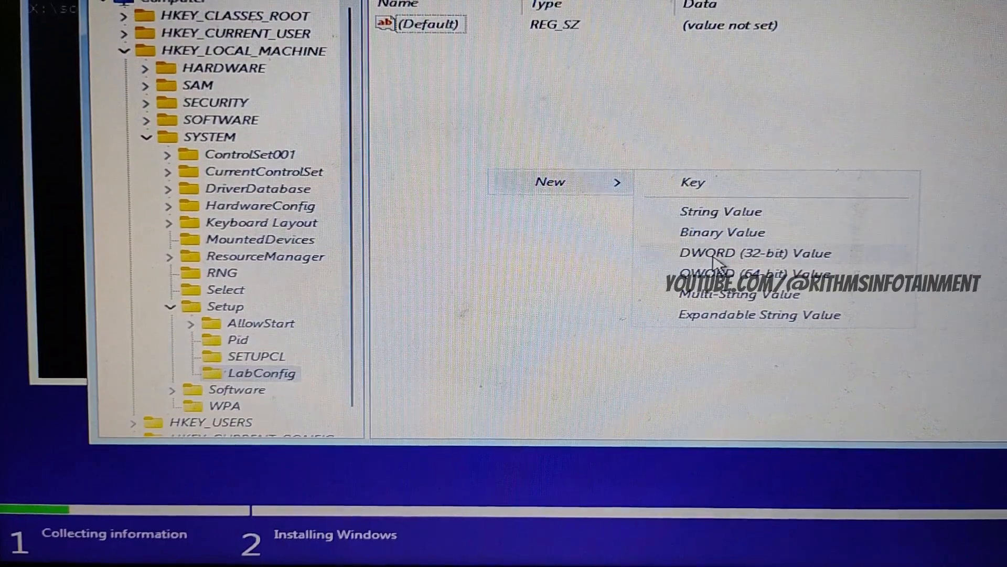
# Create the BypassCPUCheck DWORD under LabConfig with value data 1.
pyautogui.click(753, 252)
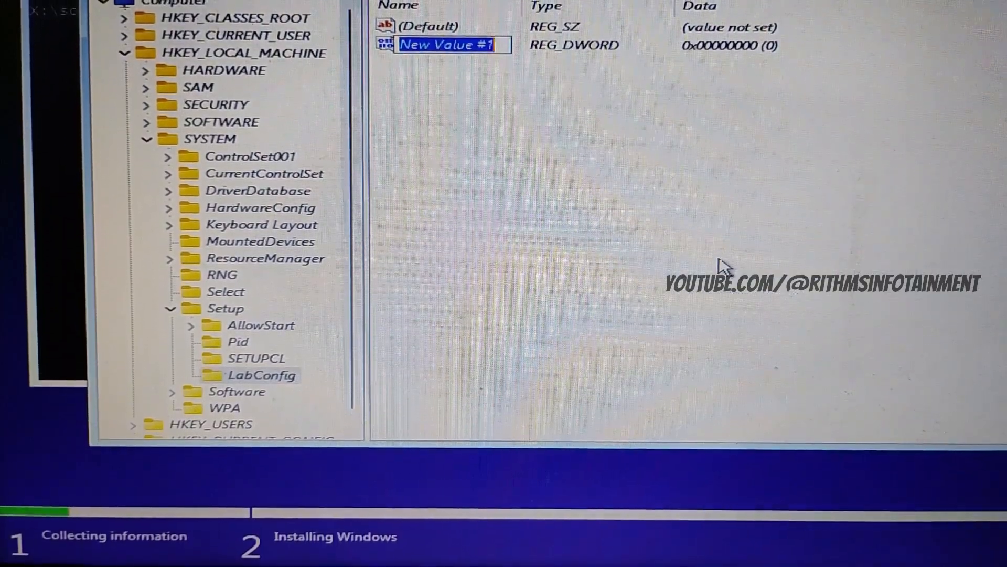
pyautogui.write('B')
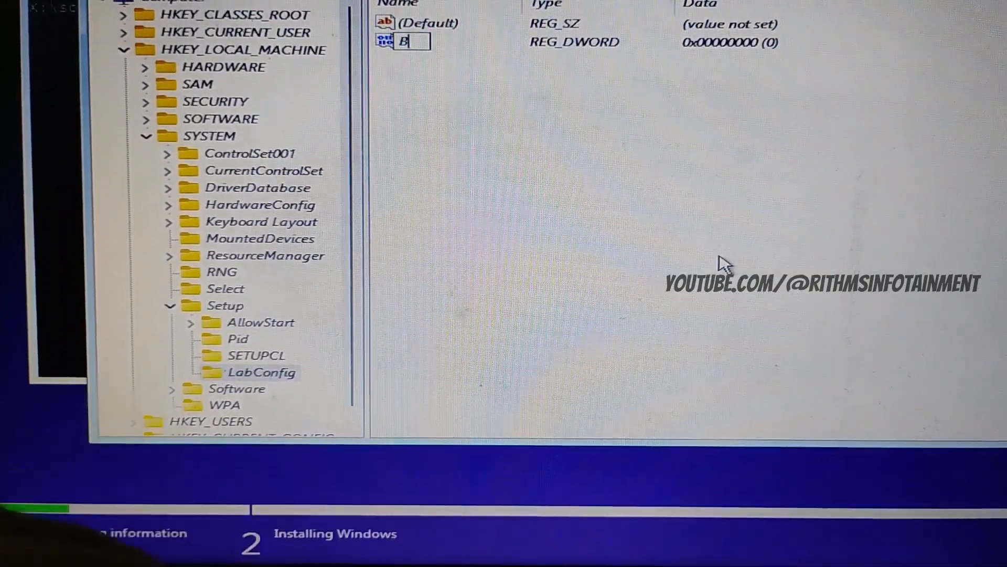
pyautogui.write('ypassCPUCheck')
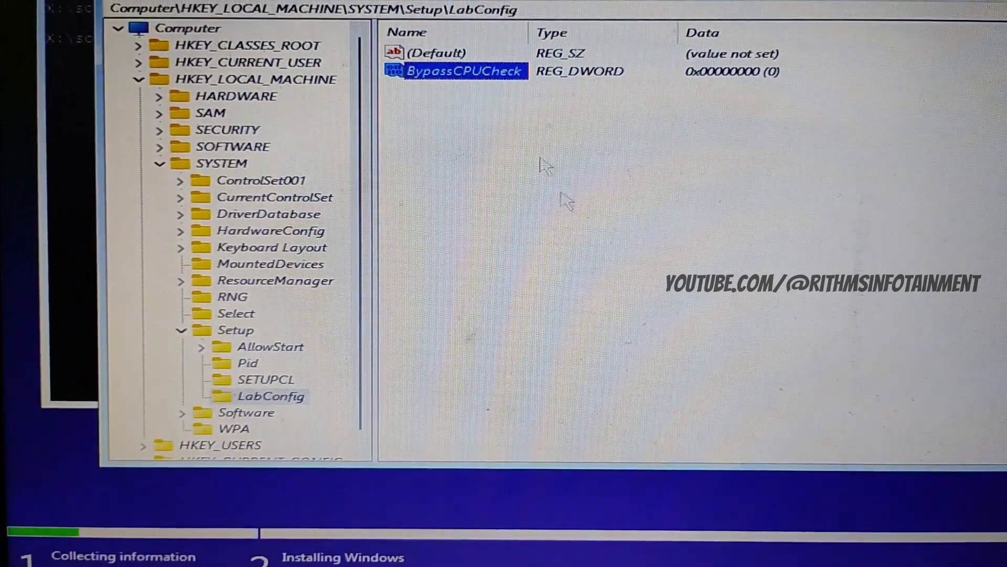
pyautogui.doubleClick(462, 71)
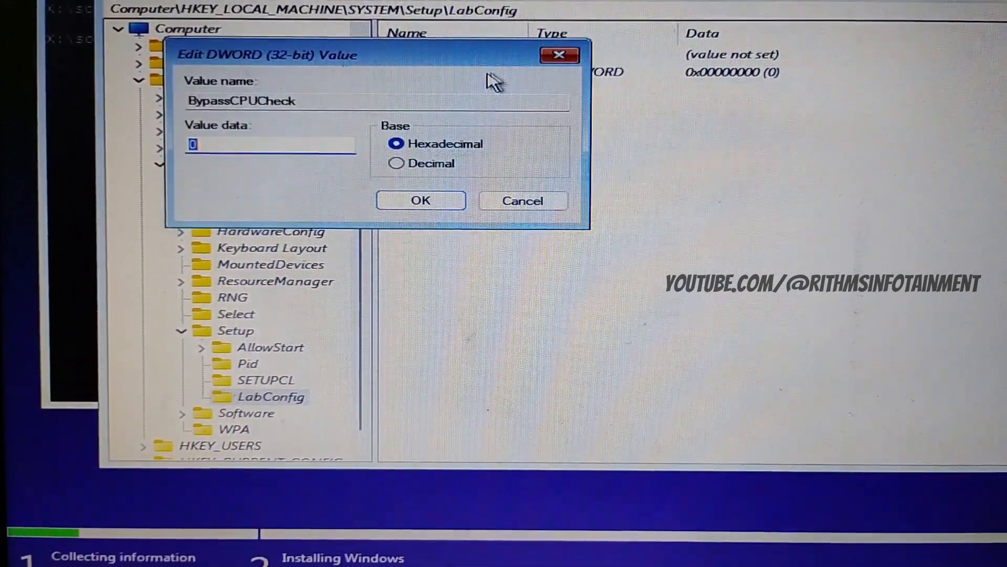
pyautogui.write('1')
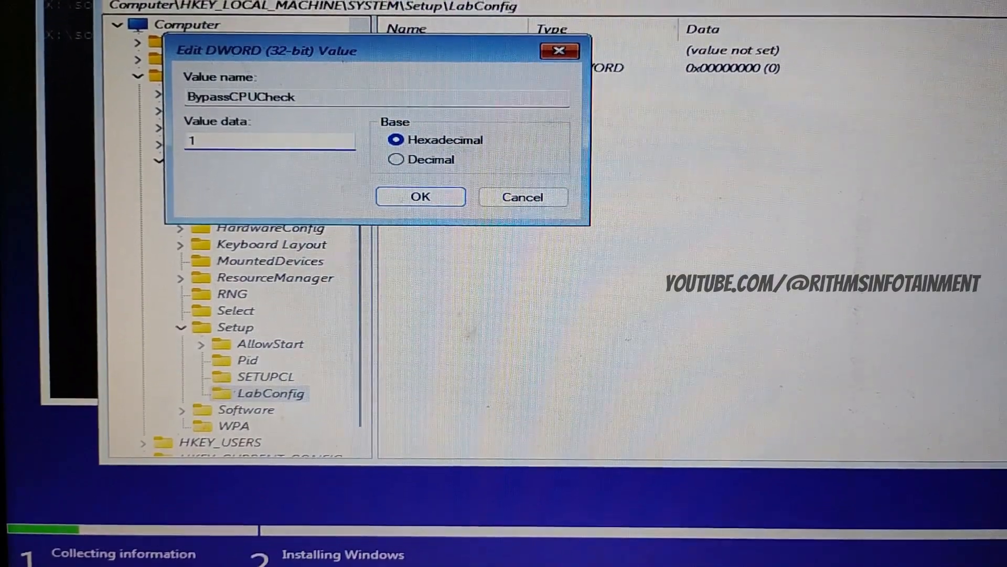
pyautogui.click(421, 197)
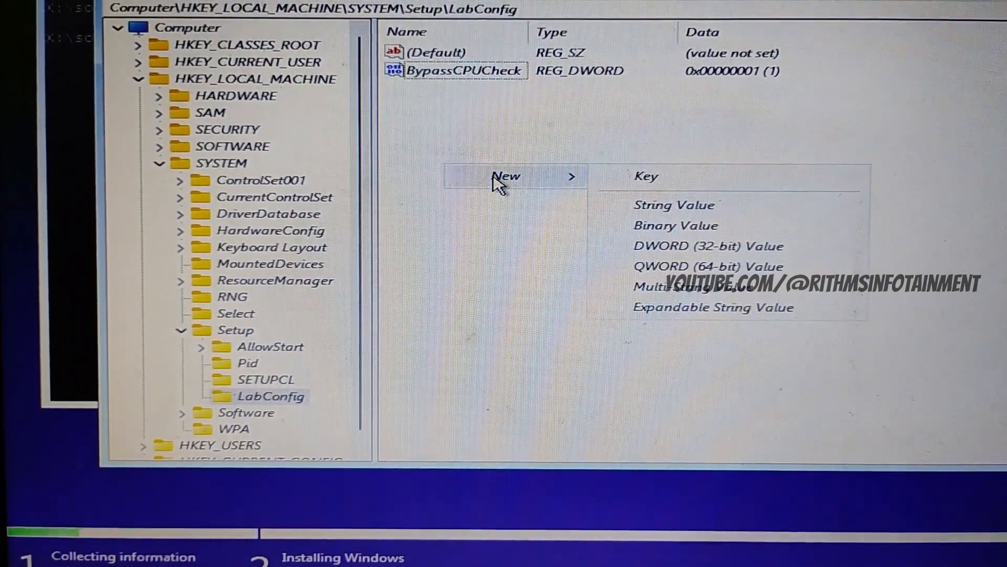
# Add BypassRAMCheck and BypassSecureBootCheck set to 1, close regedit, and return to Setup.
pyautogui.click(708, 246)
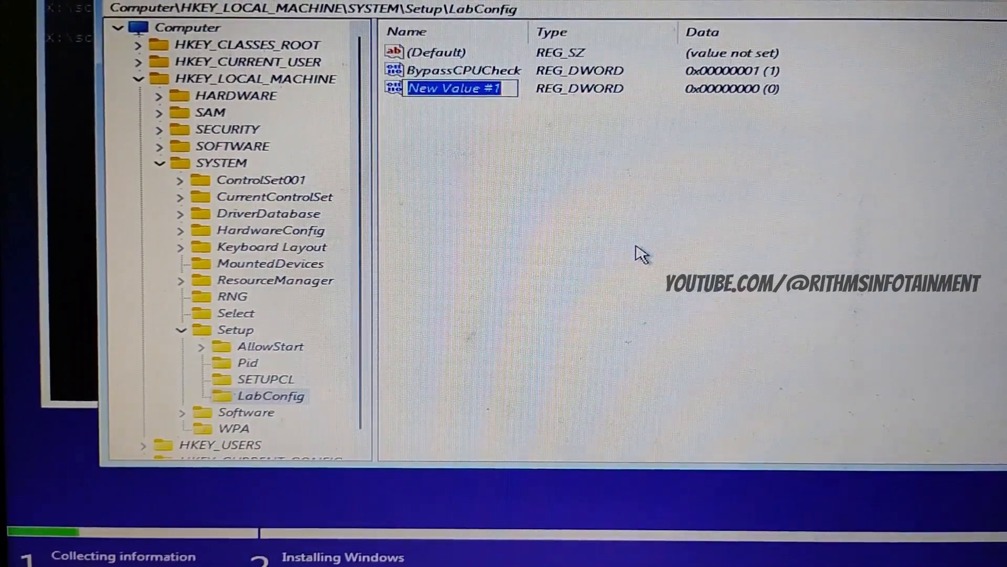
pyautogui.write('By')
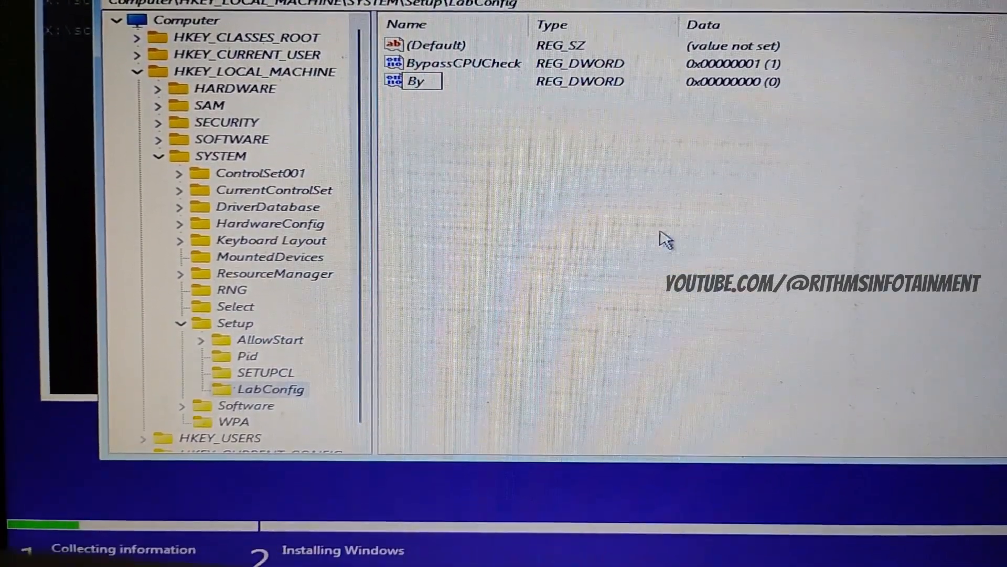
pyautogui.write('passRAMCheck')
pyautogui.write('1')
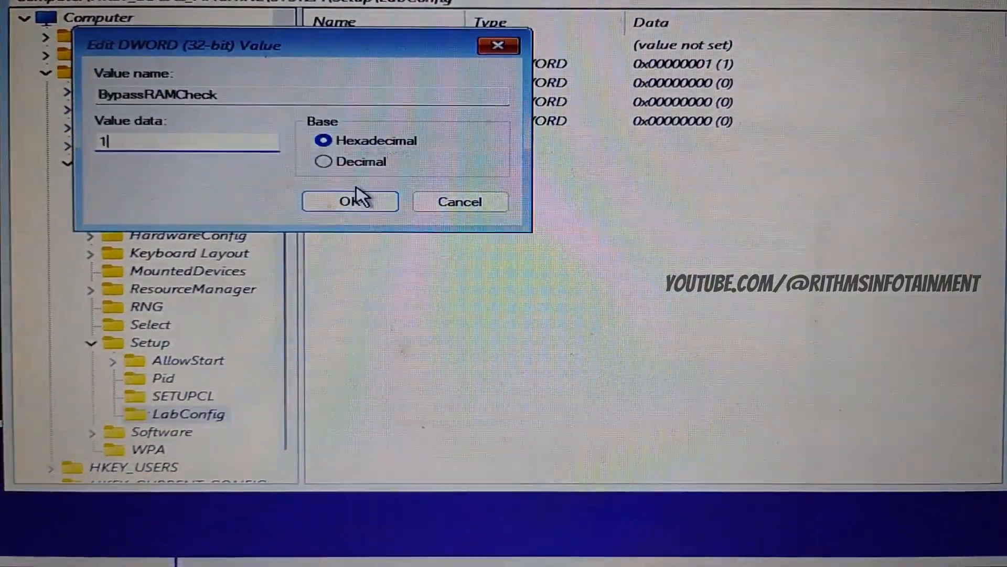
pyautogui.click(350, 201)
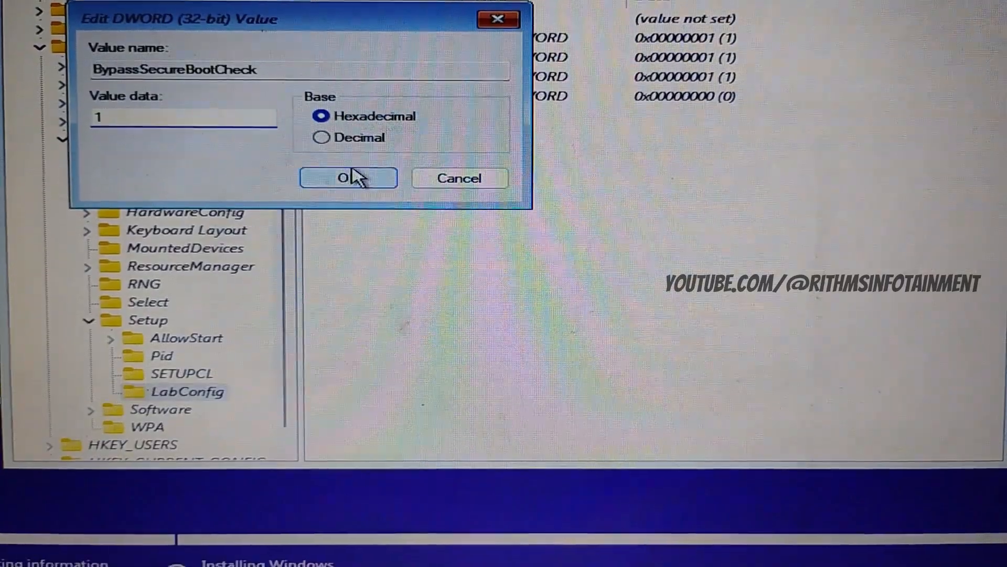
pyautogui.click(349, 178)
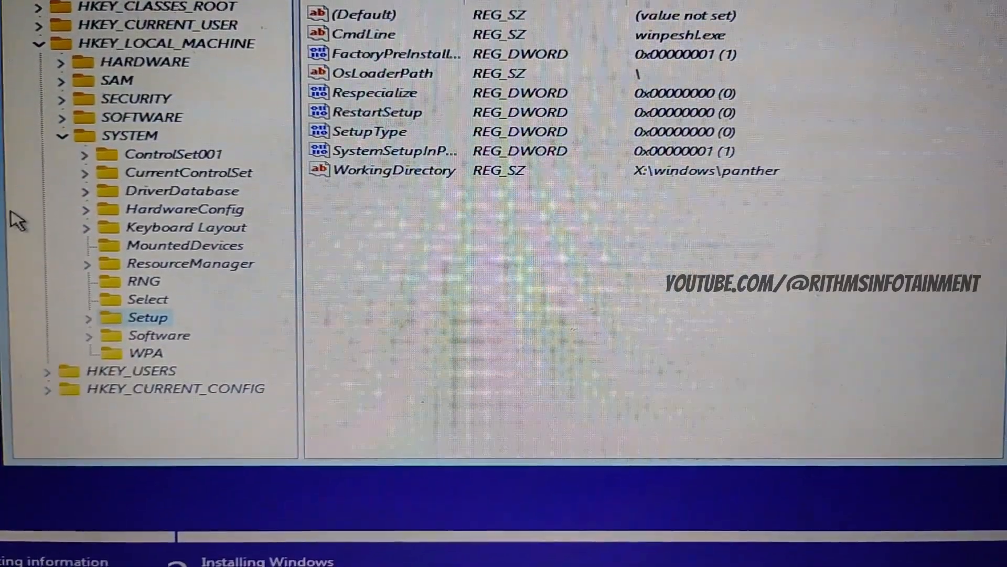
pyautogui.click(38, 43)
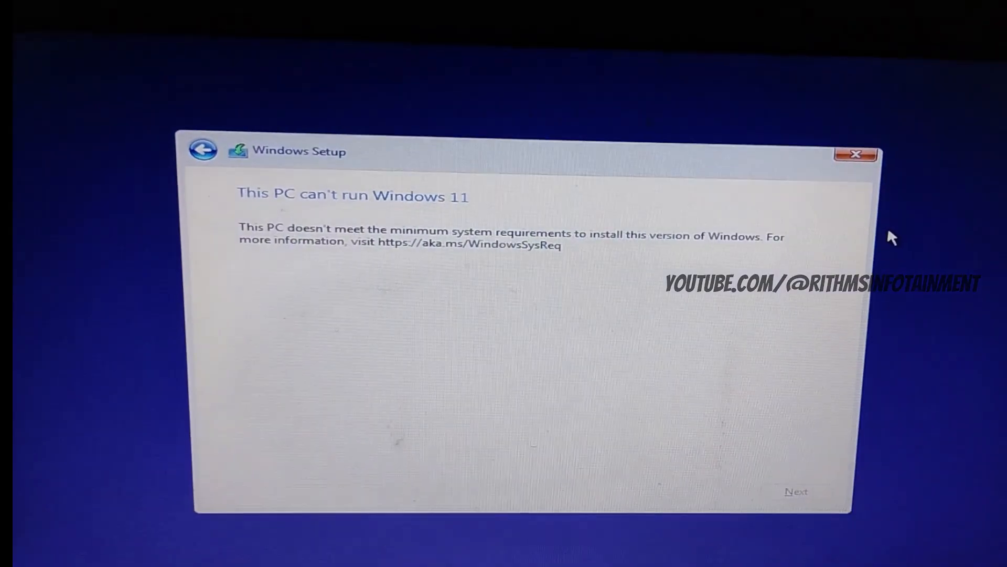
pyautogui.click(201, 149)
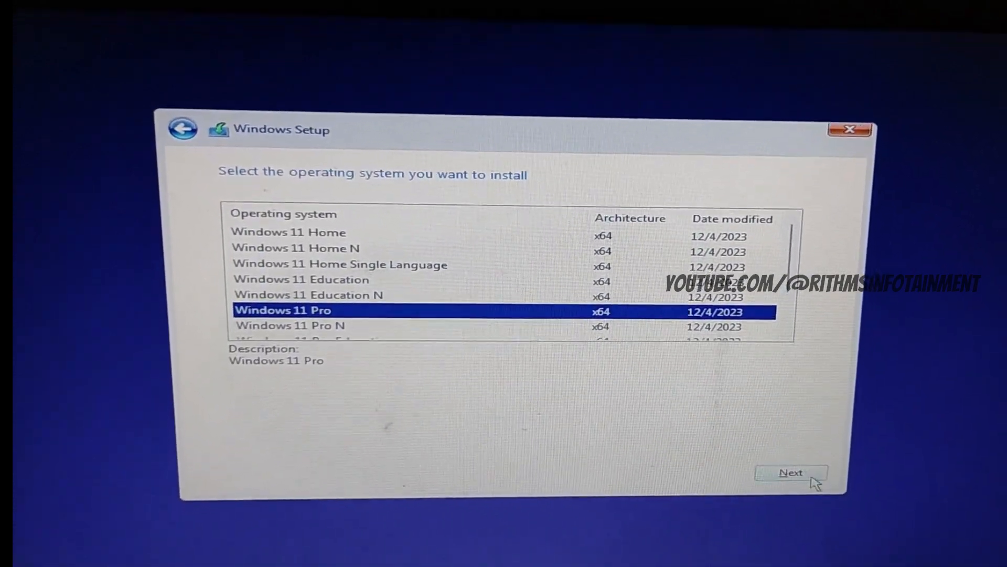
# Pick the Windows 11 Pro edition, then accept the license terms after scrolling through them.
pyautogui.click(789, 472)
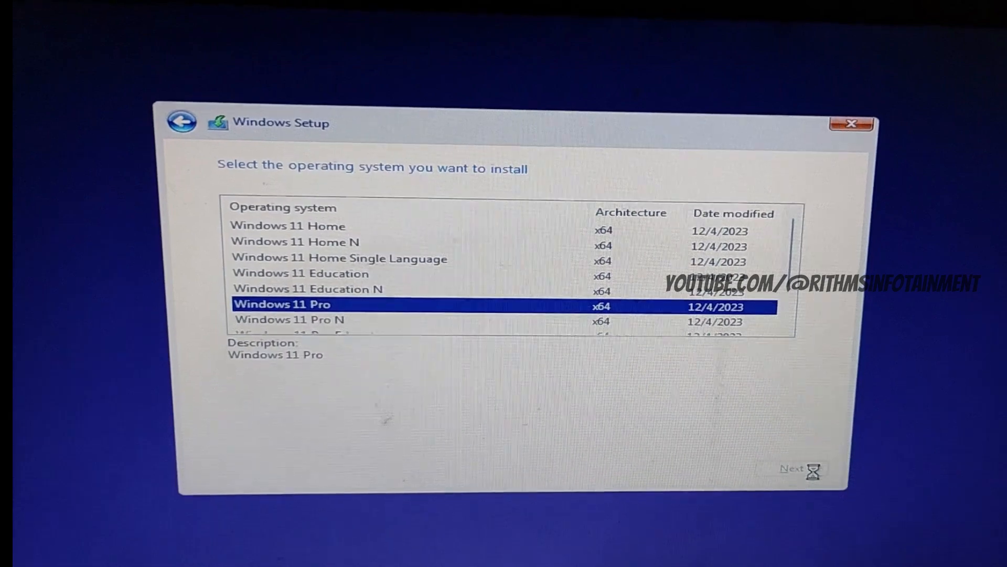
pyautogui.click(792, 469)
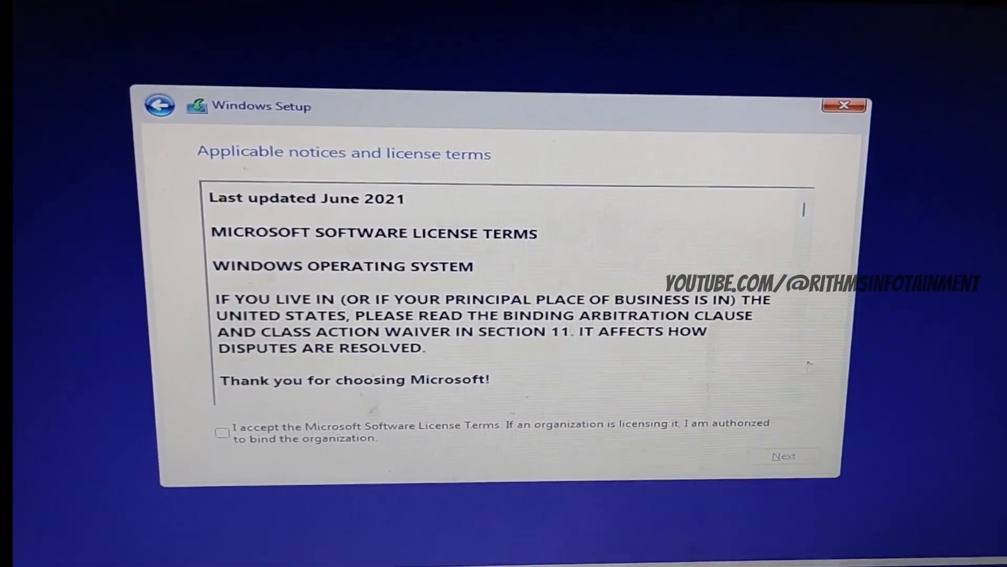
pyautogui.scroll(-3)
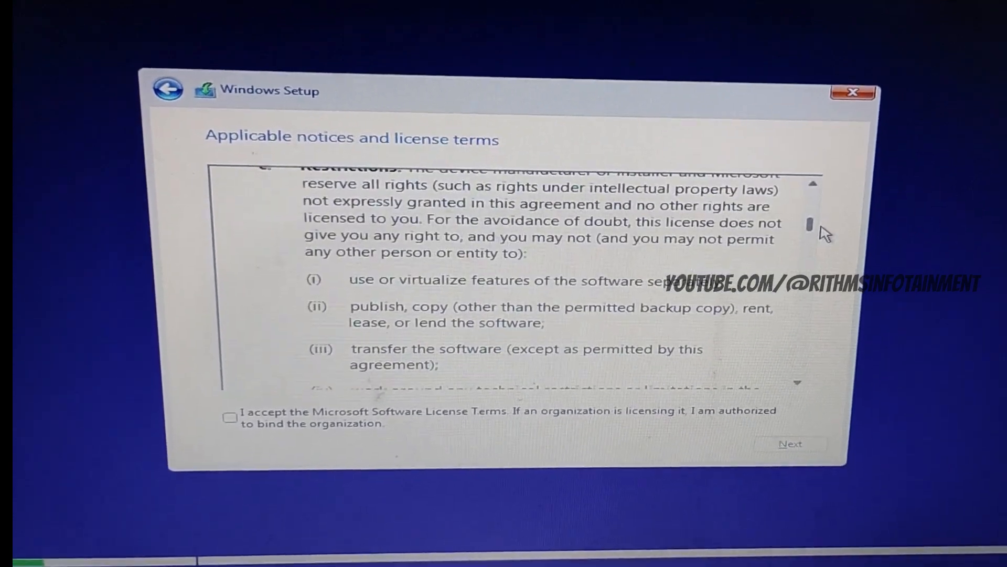
pyautogui.scroll(-3)
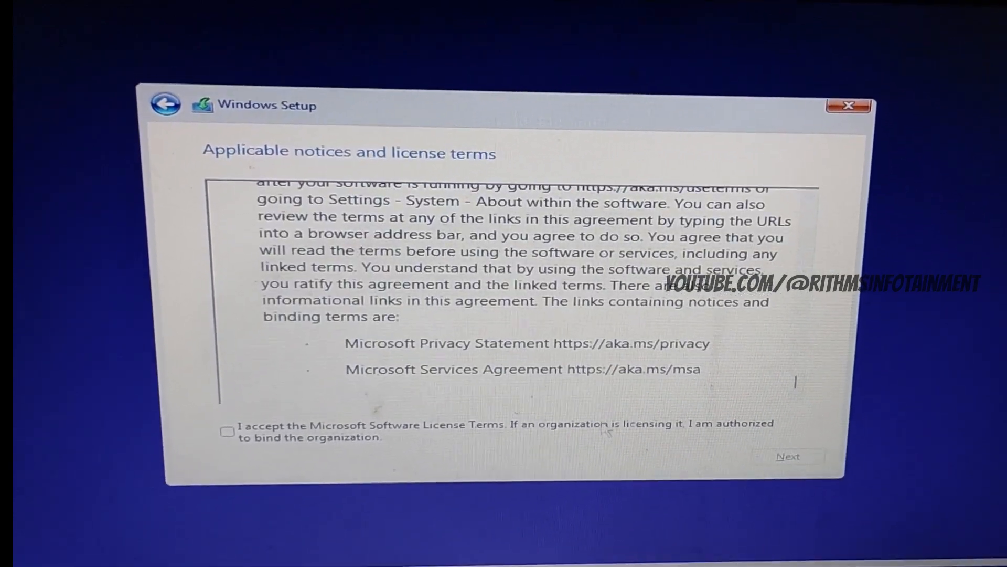
pyautogui.click(226, 424)
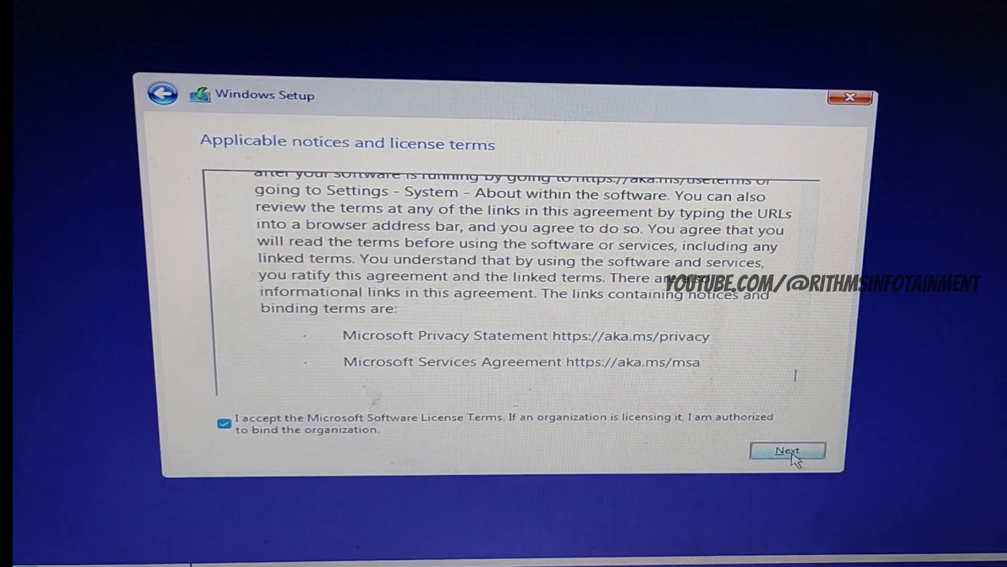
pyautogui.click(787, 449)
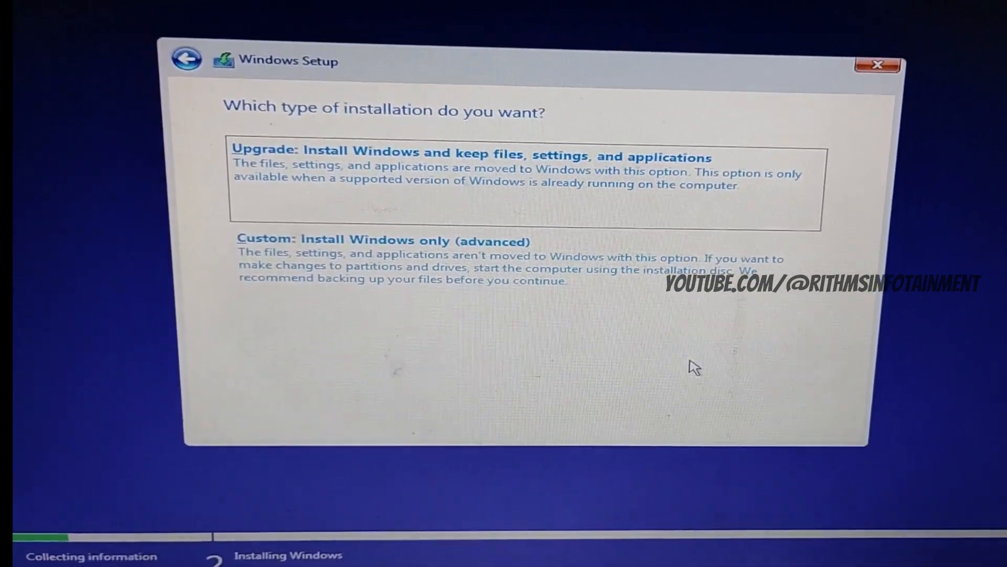
# Use 'Custom: Install Windows only (advanced)' and install to Drive 0 Partition 2.
pyautogui.click(377, 240)
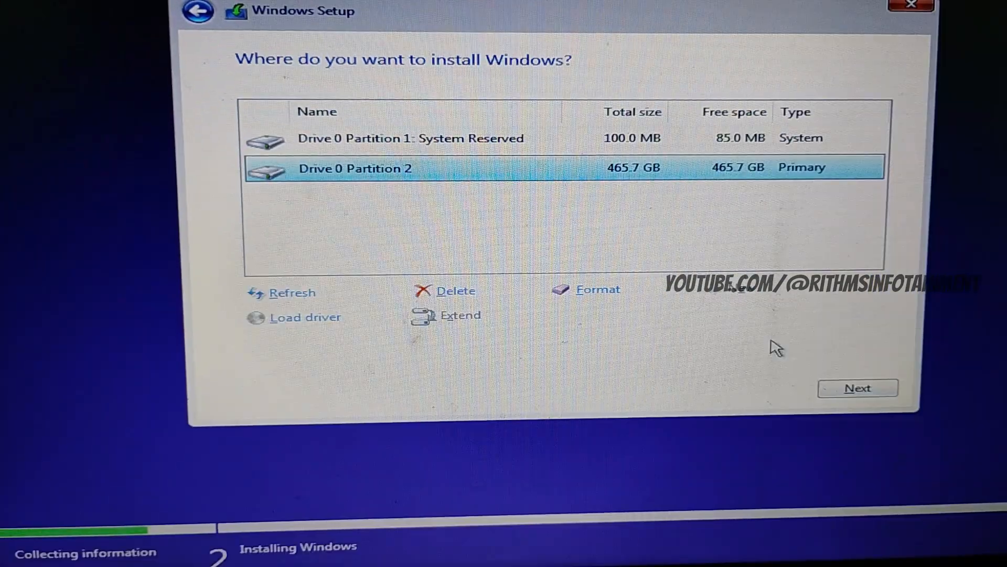
pyautogui.moveTo(848, 398)
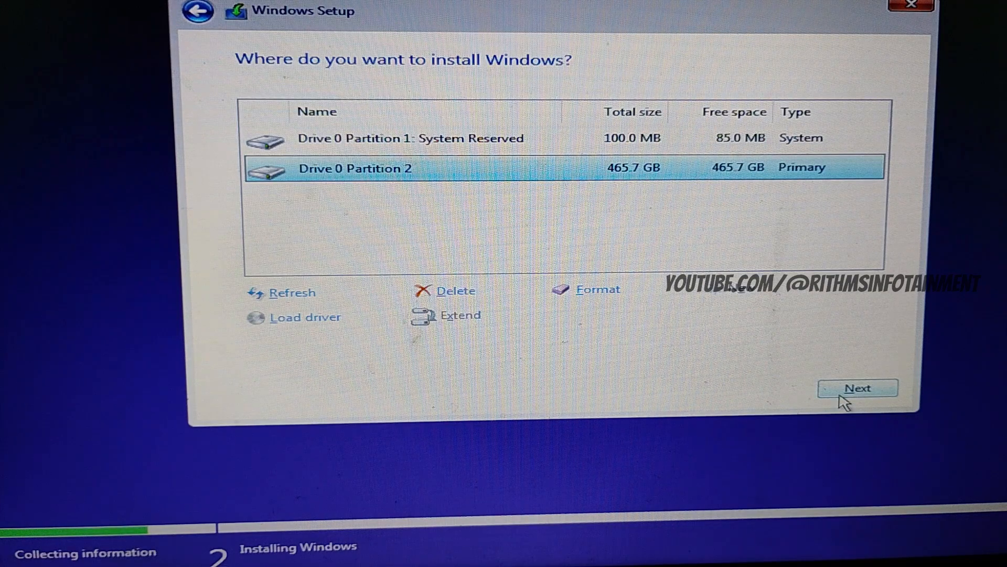
pyautogui.click(856, 387)
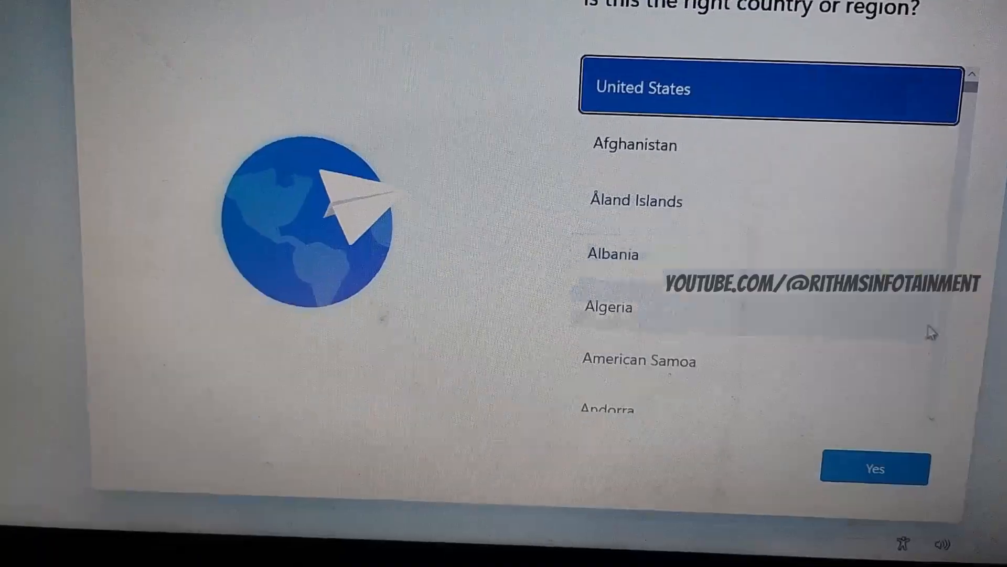
# Confirm the region and US keyboard, skip a second layout, and pass the network page.
pyautogui.scroll(-3)
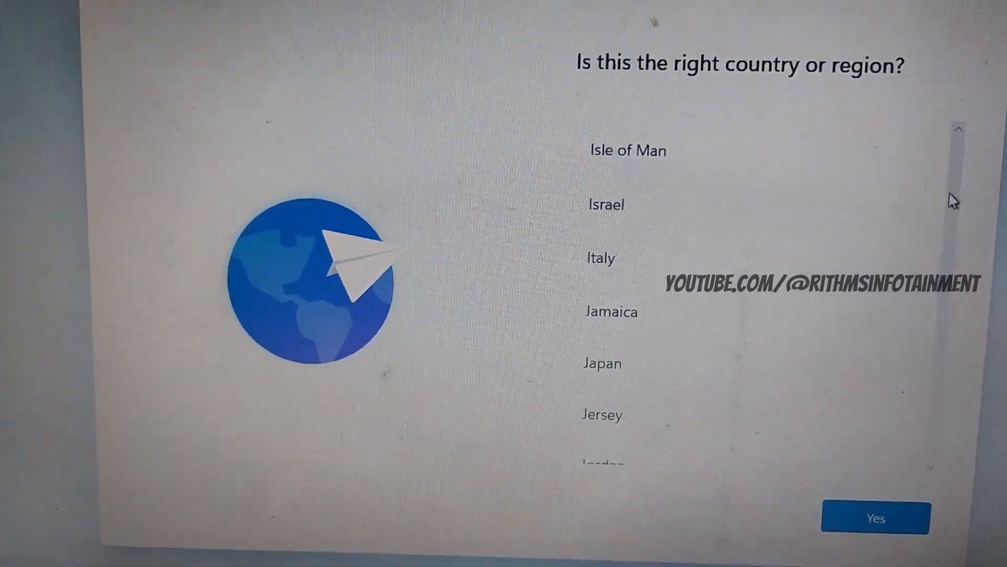
pyautogui.click(875, 517)
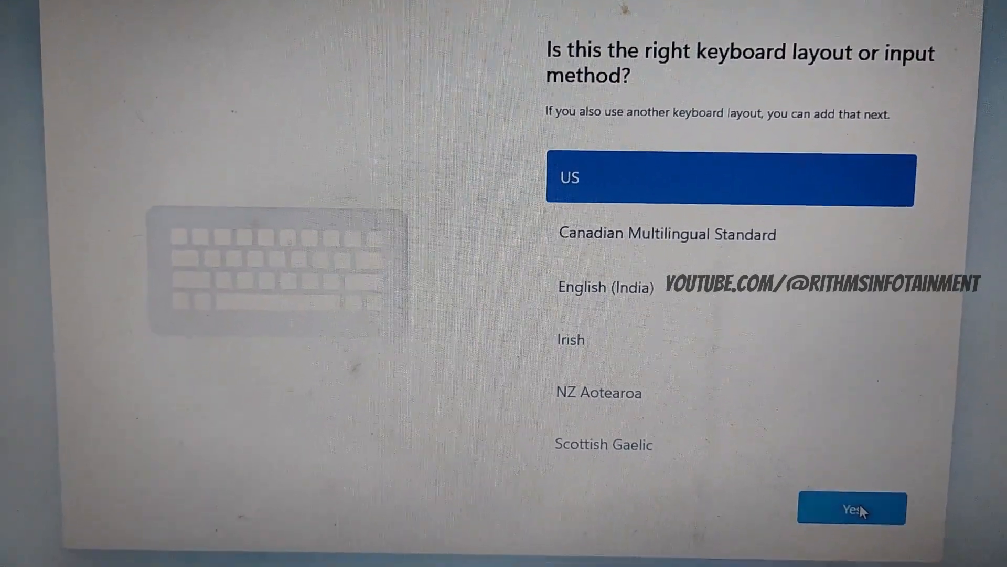
pyautogui.click(852, 508)
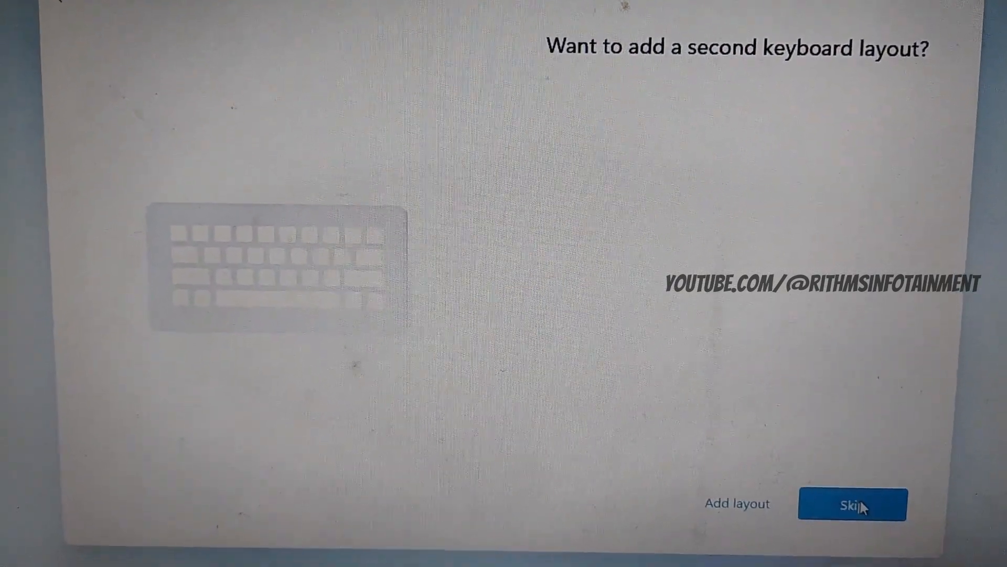
pyautogui.click(852, 504)
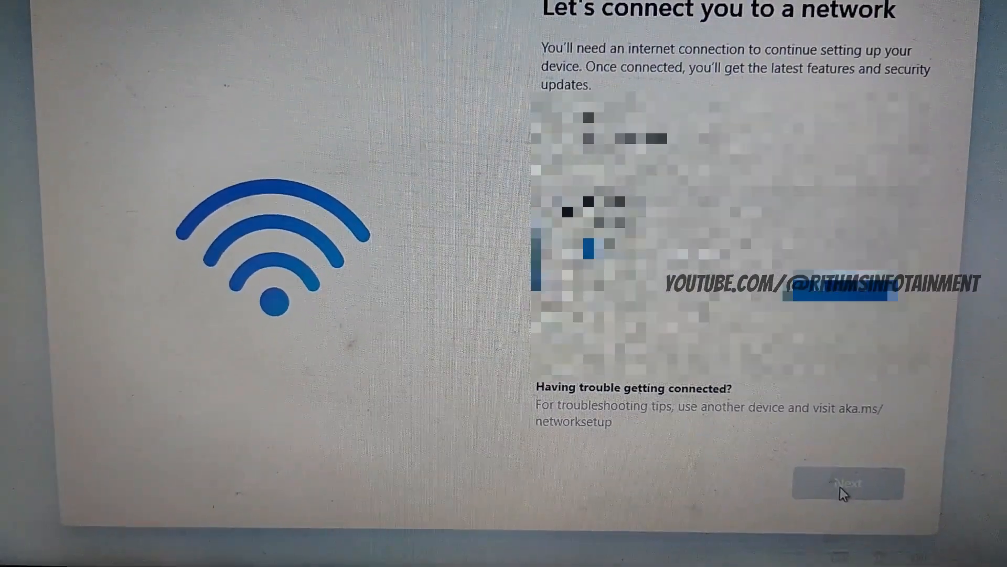
pyautogui.click(847, 483)
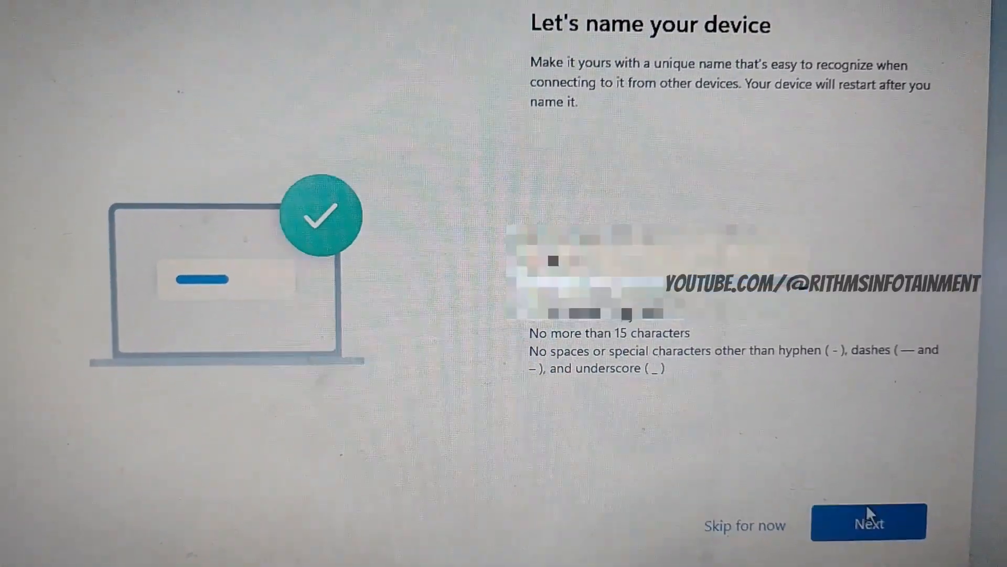
# Keep the device name and choose Set up for personal use.
pyautogui.click(869, 521)
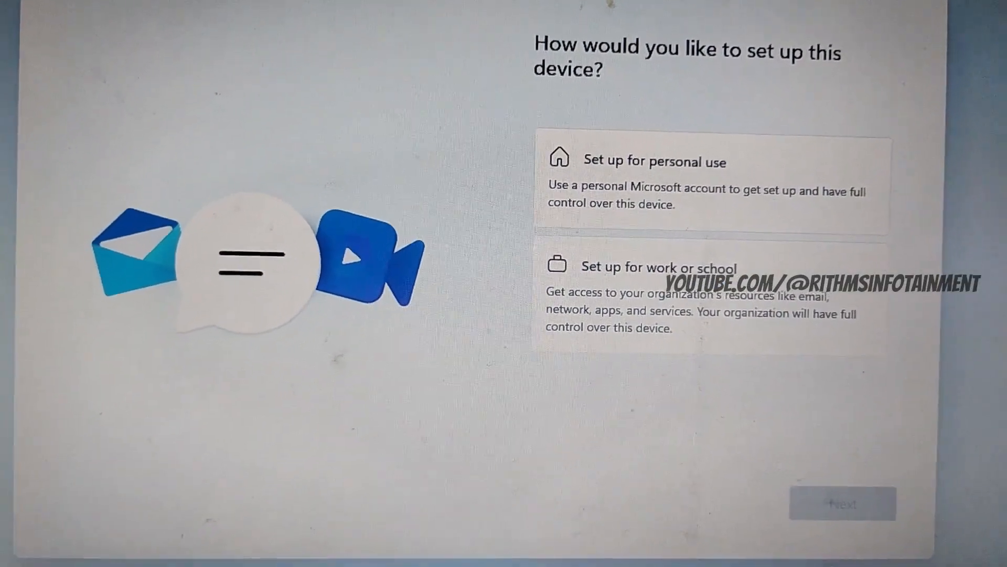
pyautogui.click(668, 173)
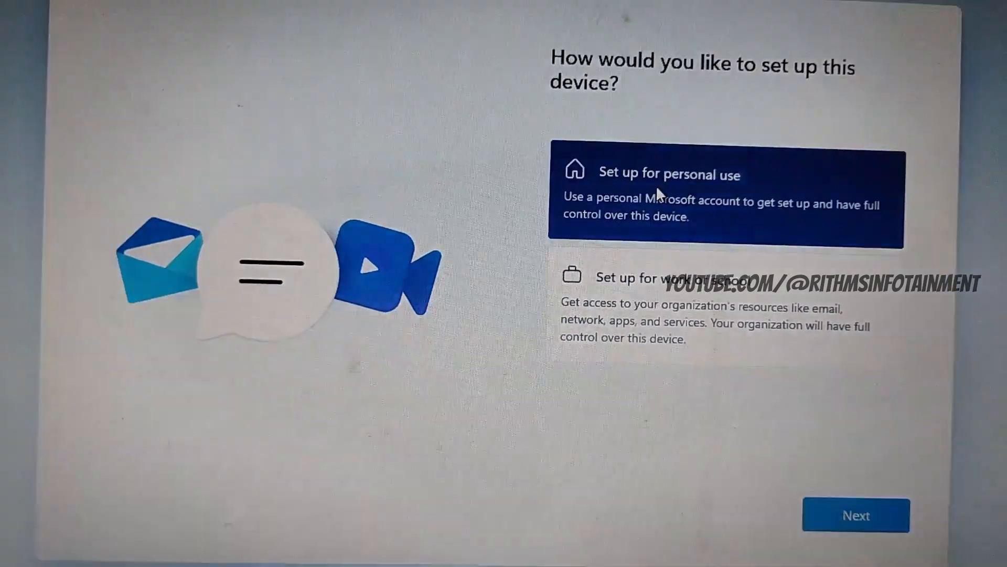
pyautogui.click(855, 514)
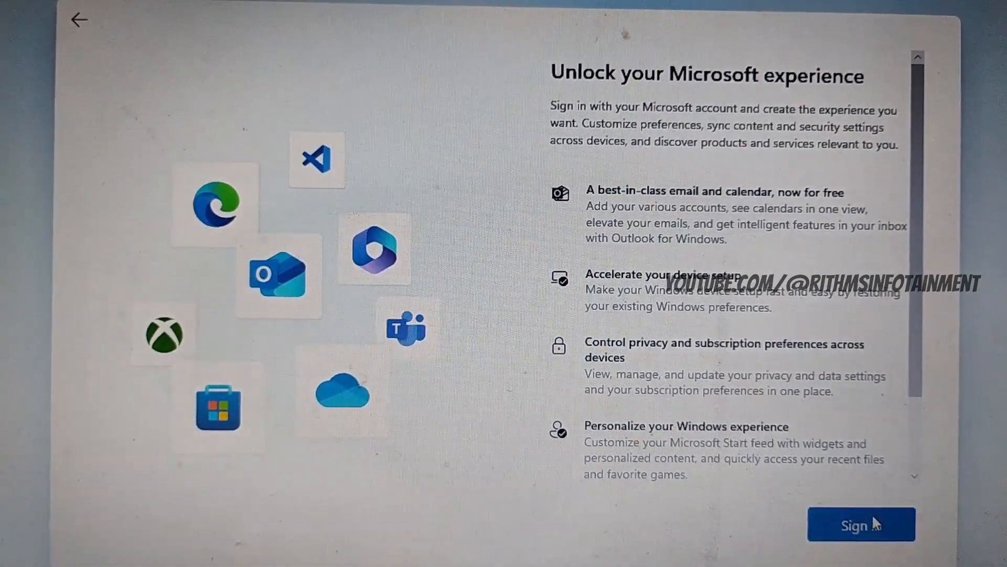
# Sign in with a Microsoft account and choose Set up as a new PC.
pyautogui.click(860, 524)
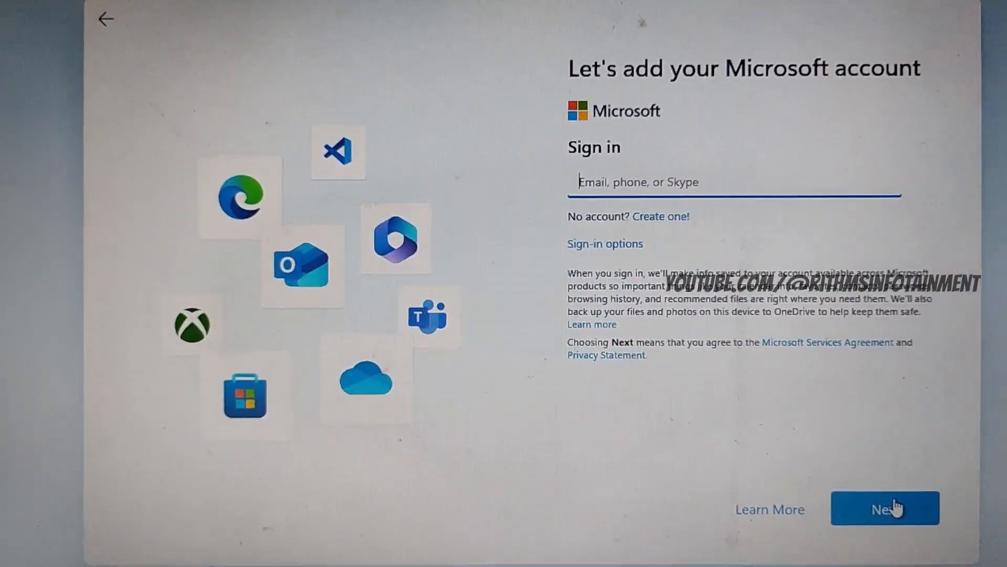
pyautogui.click(885, 507)
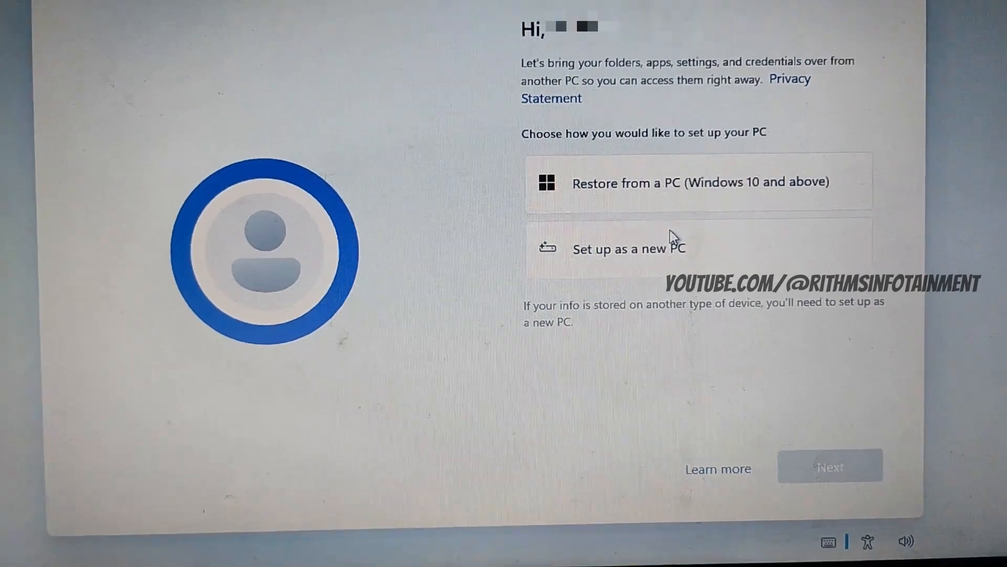
pyautogui.click(629, 249)
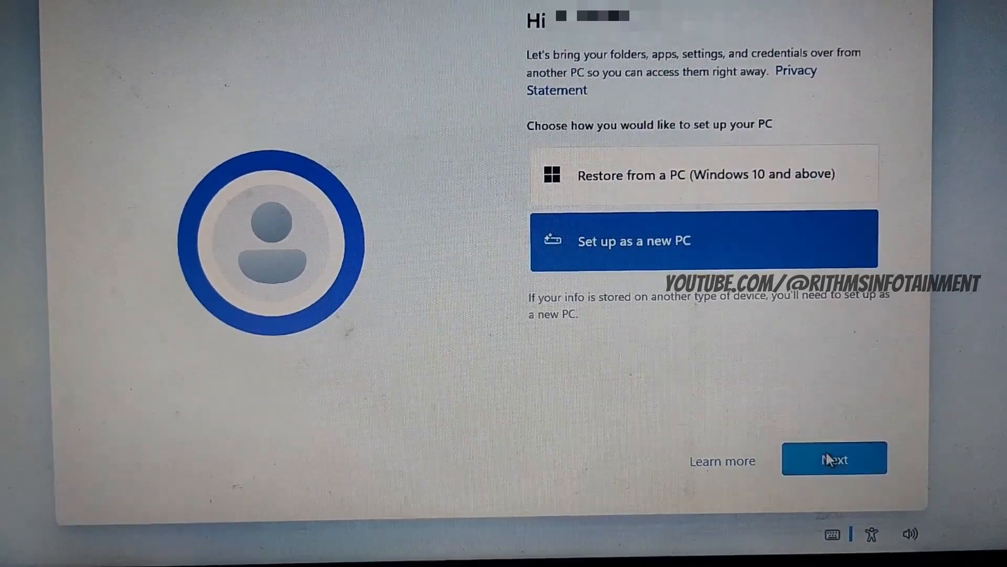
pyautogui.click(834, 458)
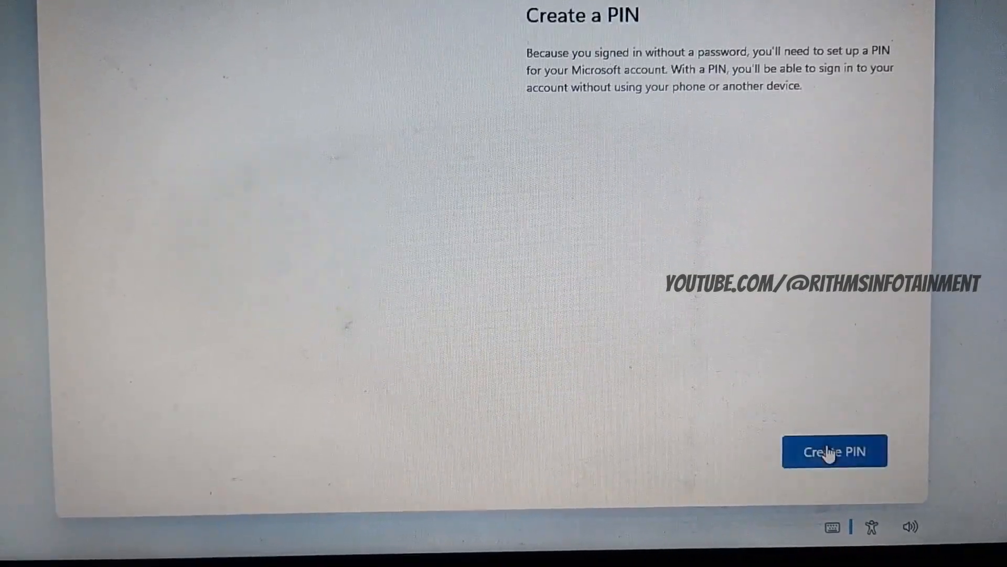
# Complete the Create PIN dialog and accept the privacy settings page.
pyautogui.click(834, 450)
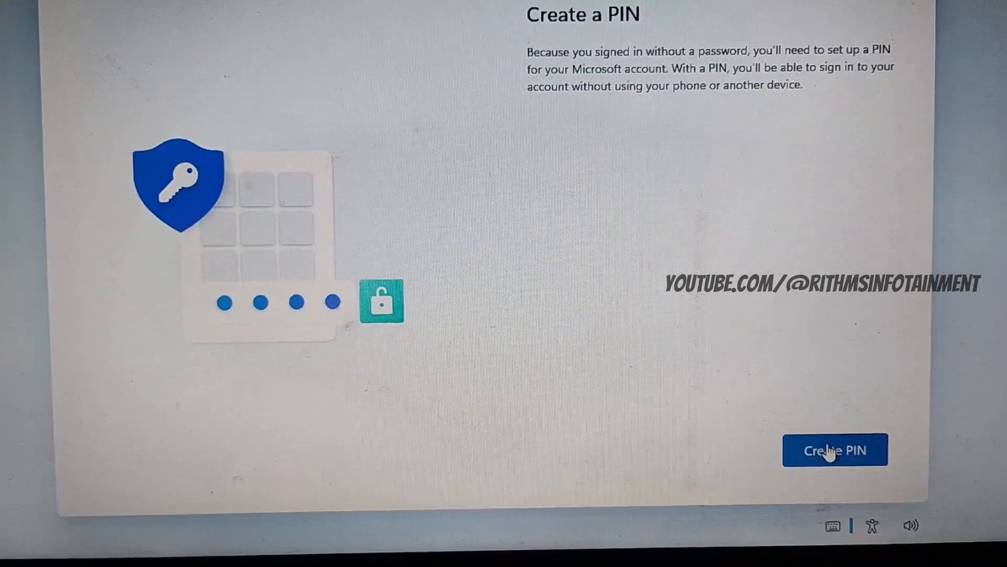
pyautogui.click(834, 449)
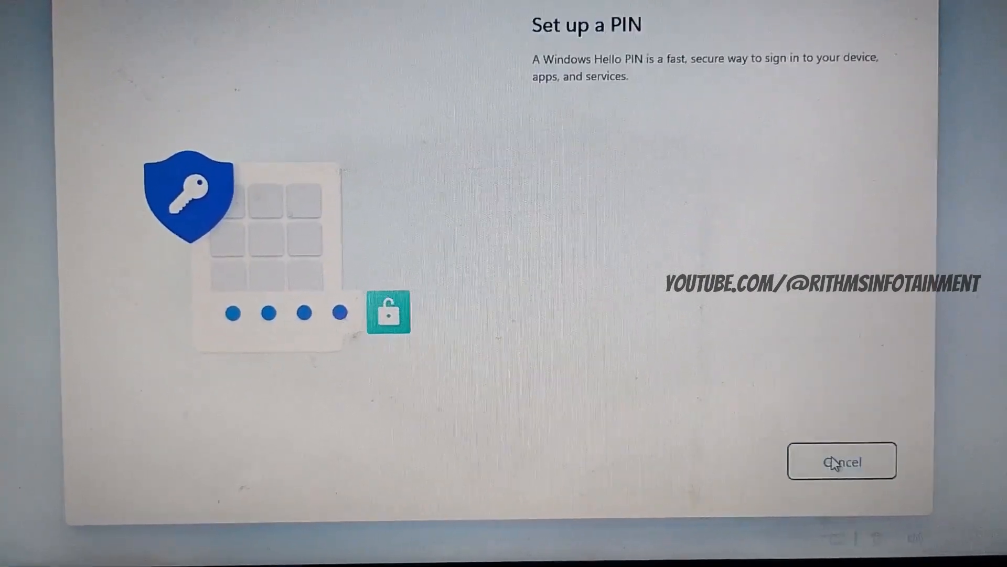
pyautogui.click(842, 461)
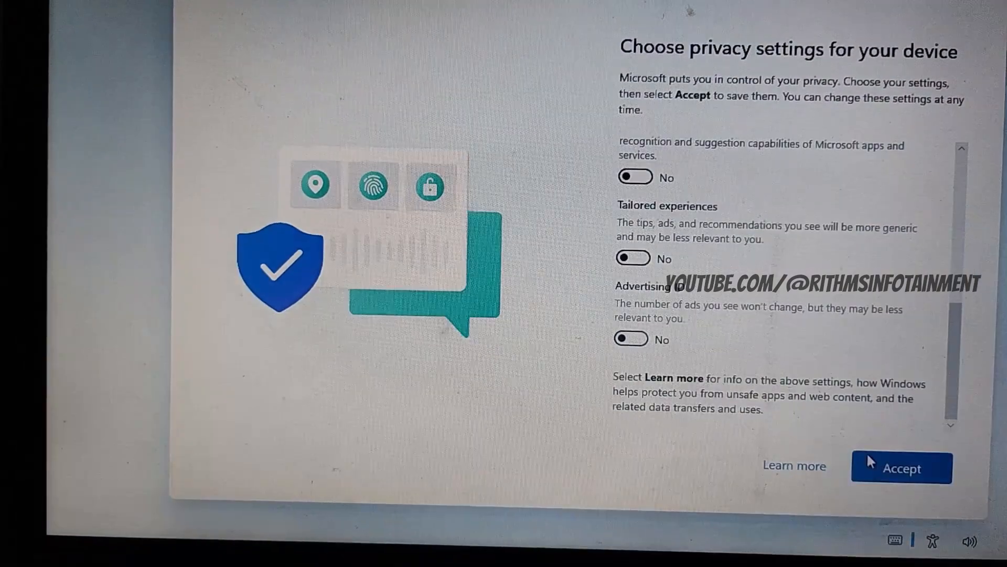
pyautogui.click(901, 467)
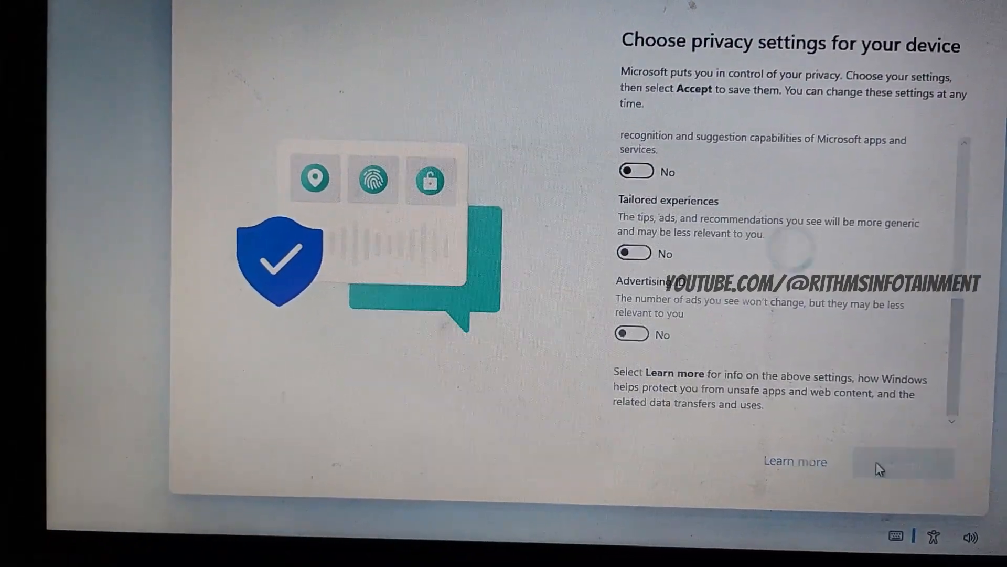
pyautogui.click(902, 462)
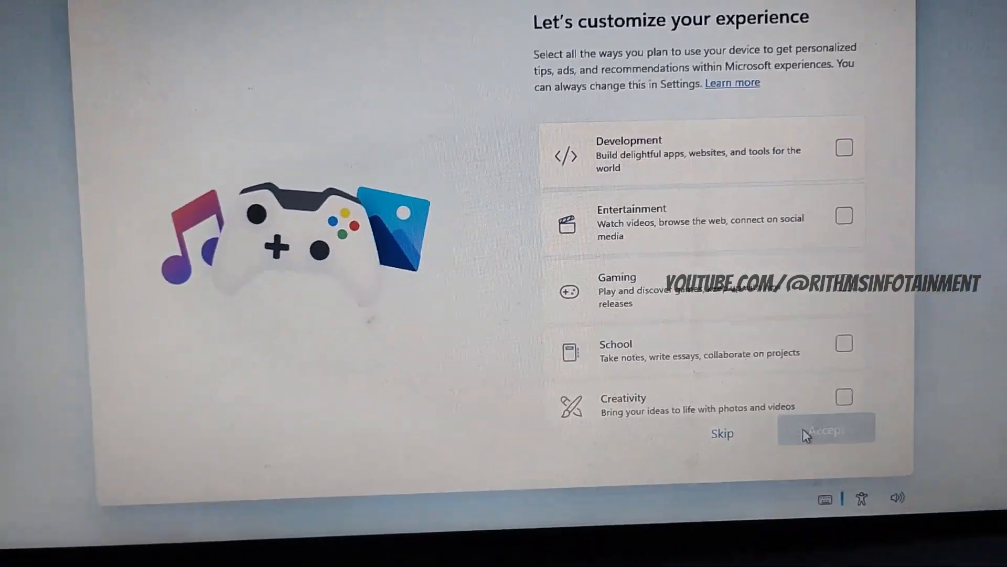
# Accept Development, Entertainment and Creativity interests, skip phone linking, and choose Not now for Edge import.
pyautogui.scroll(-3)
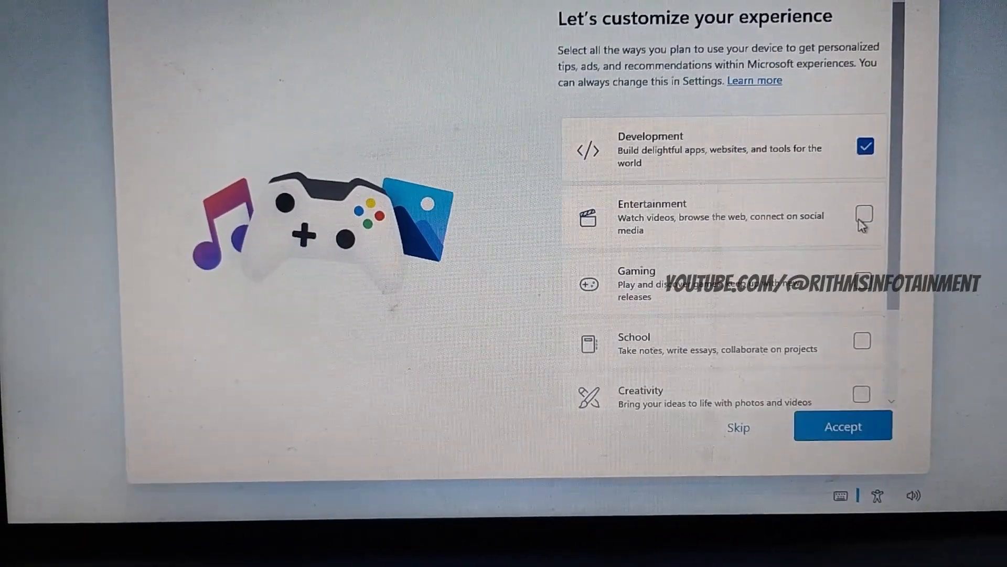
pyautogui.click(864, 216)
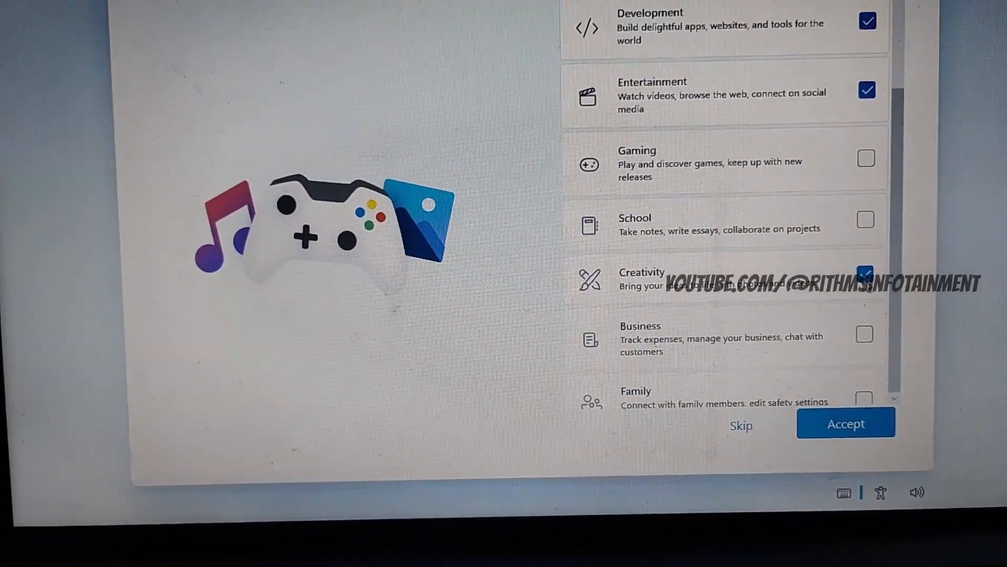
pyautogui.click(845, 423)
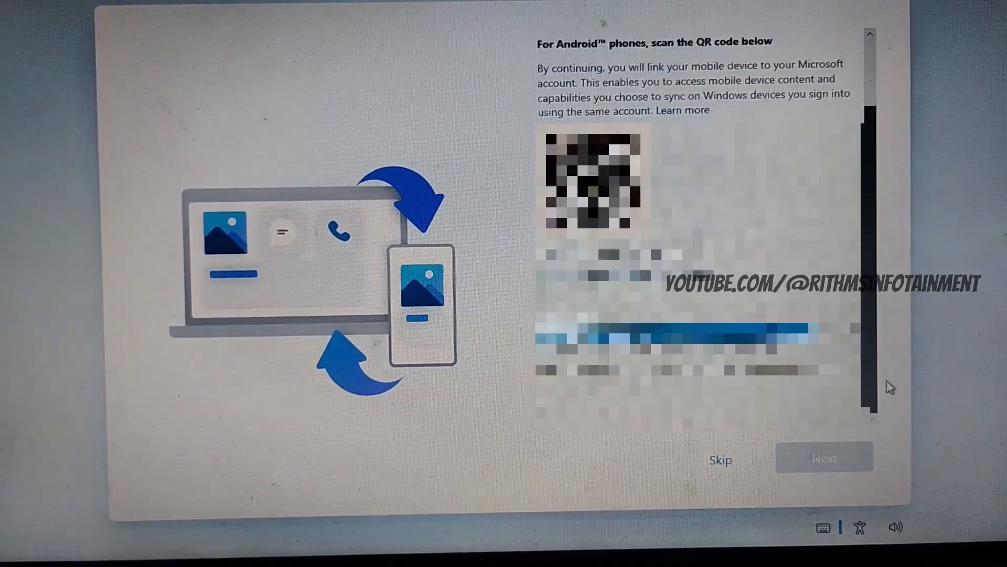
pyautogui.click(719, 459)
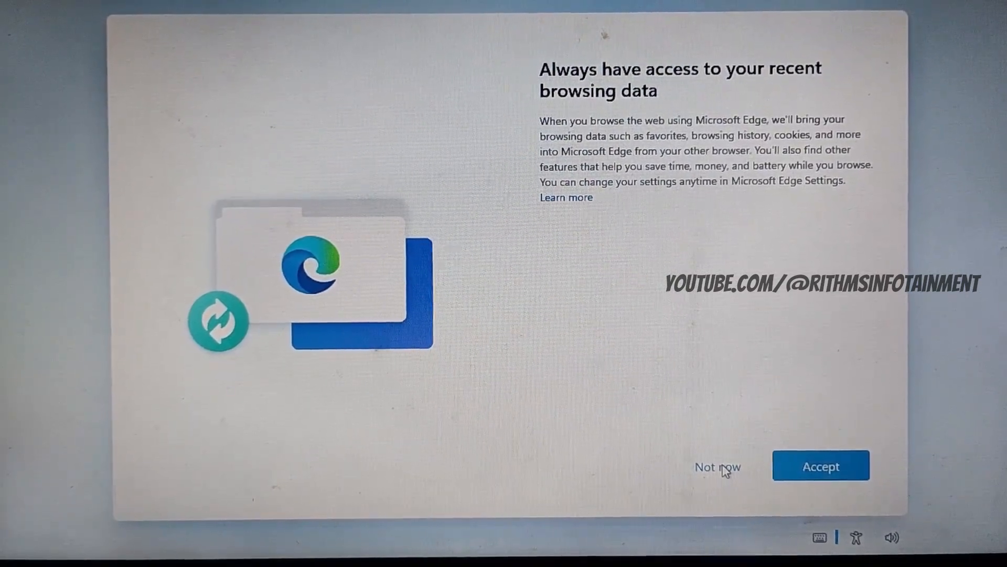
pyautogui.moveTo(707, 433)
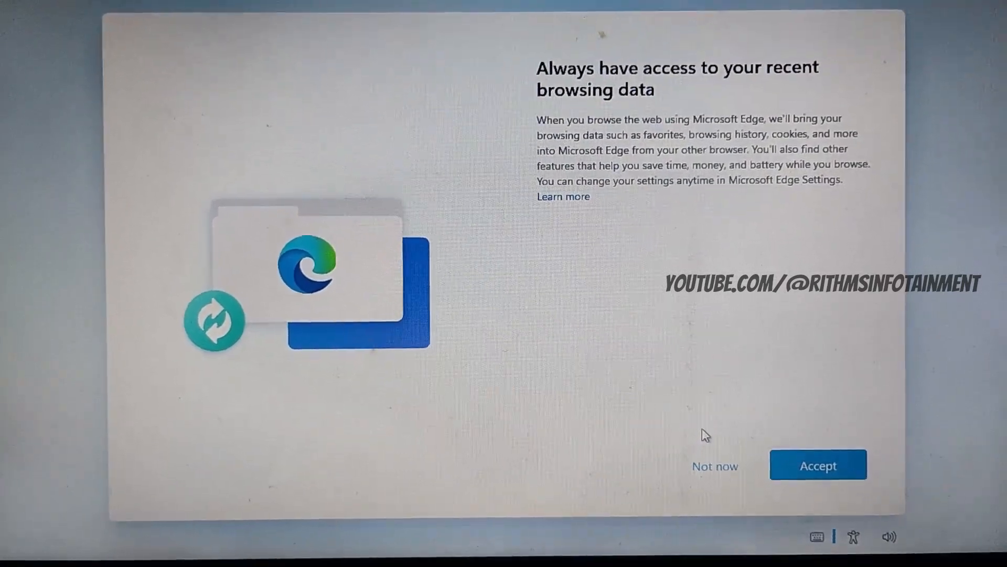
pyautogui.click(818, 464)
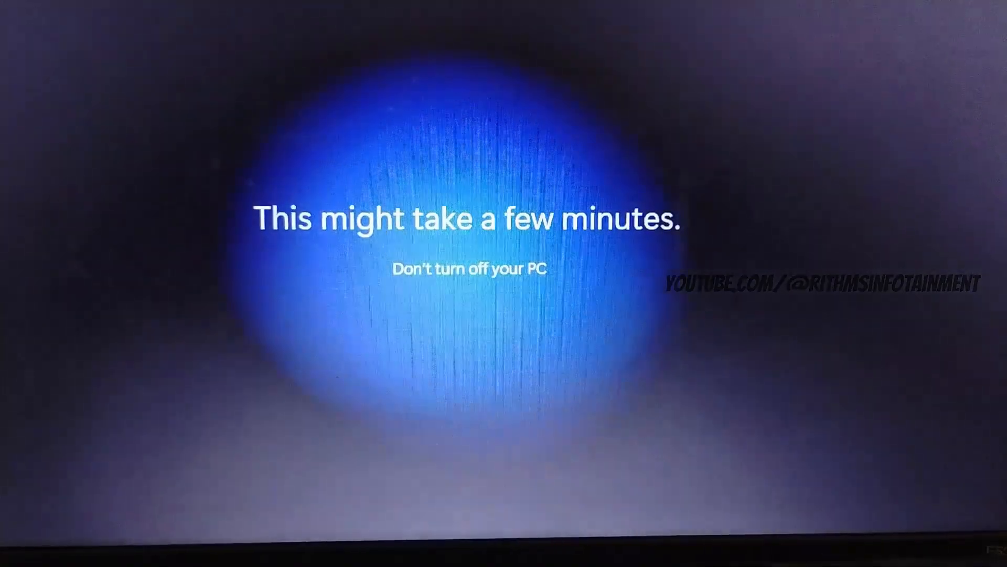